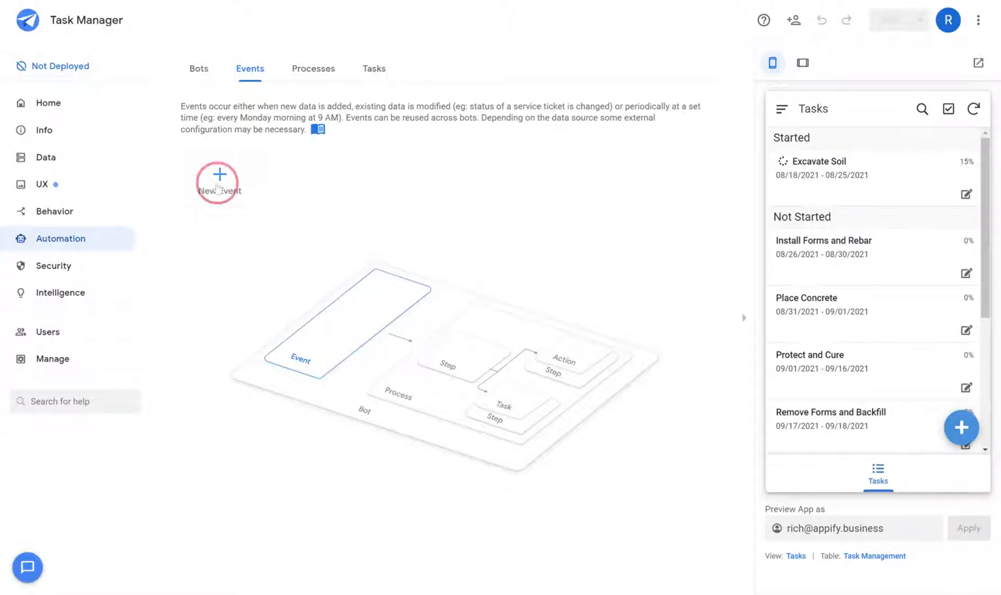
Create a new automation event and switch its type to Schedule.
click(217, 174)
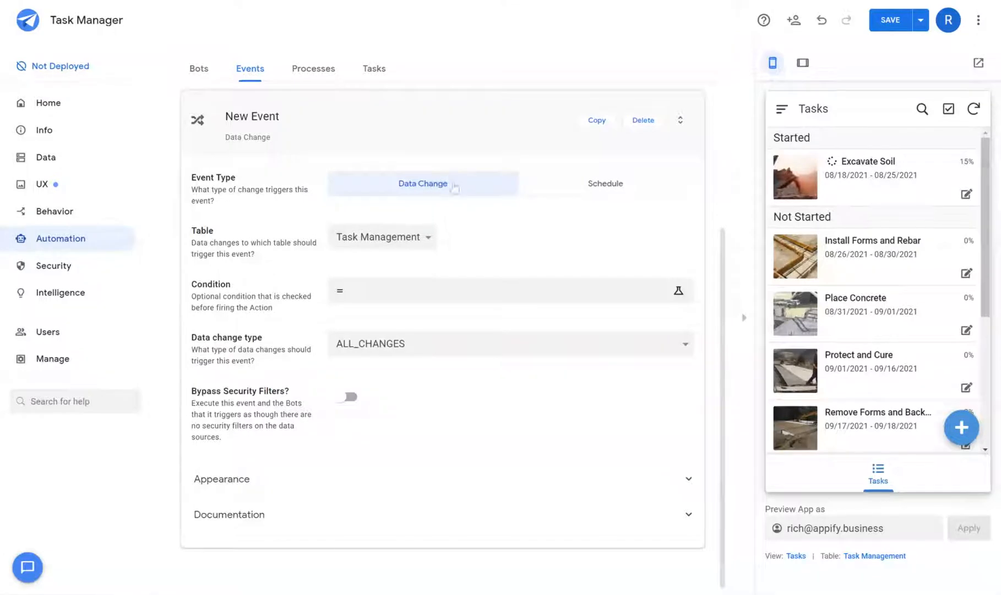
click(603, 175)
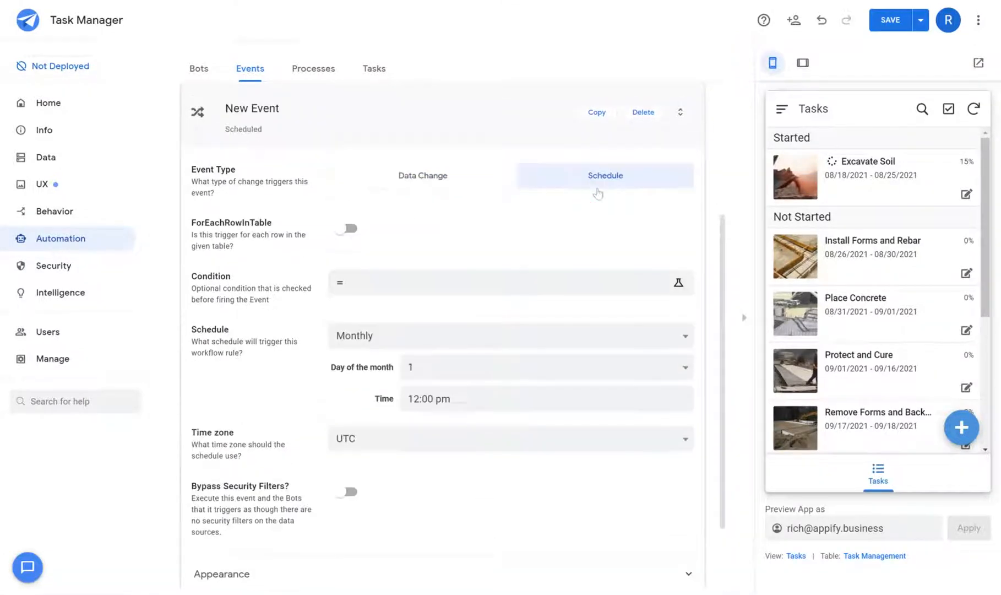
mouse_move(468, 215)
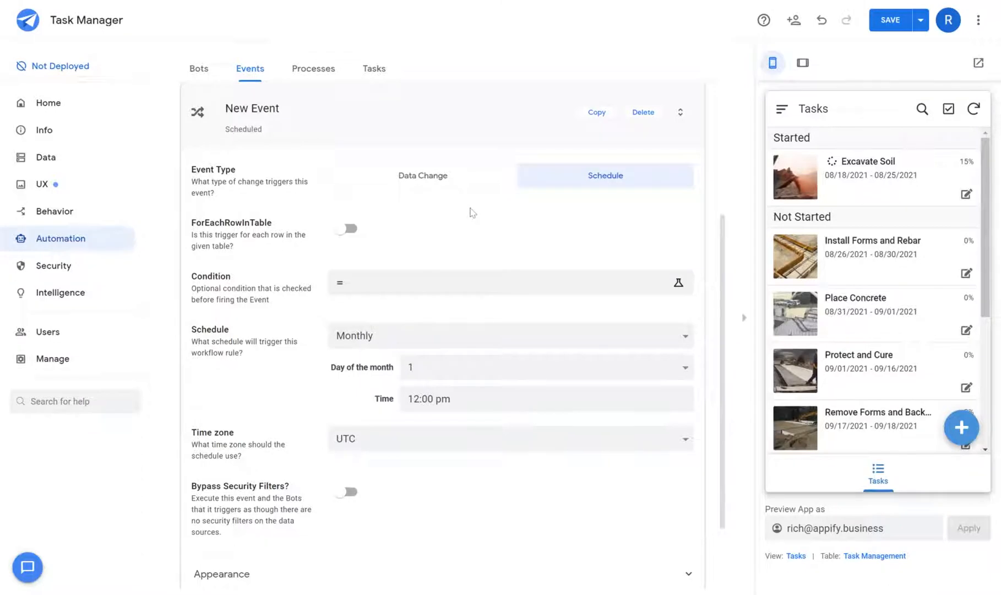
Make the event a data-change trigger on Task Management firing on ADDS_AND_UPDATES only.
click(421, 176)
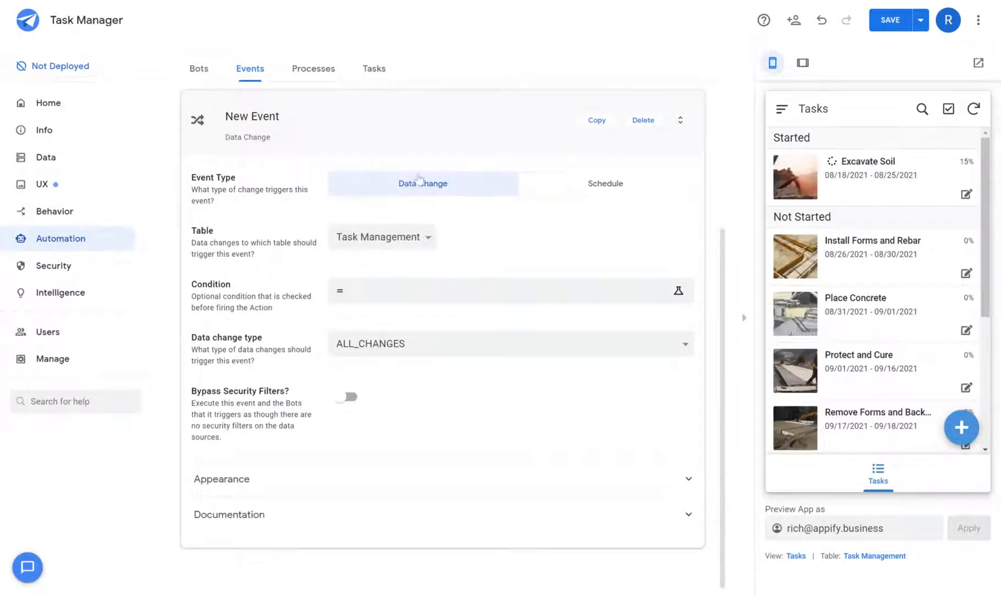
mouse_move(409, 188)
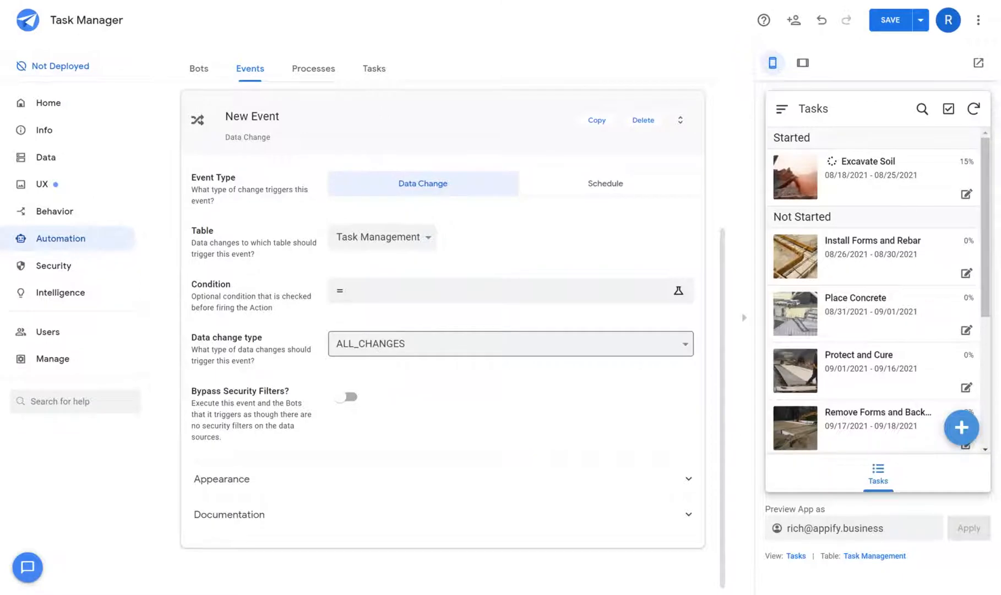
click(509, 343)
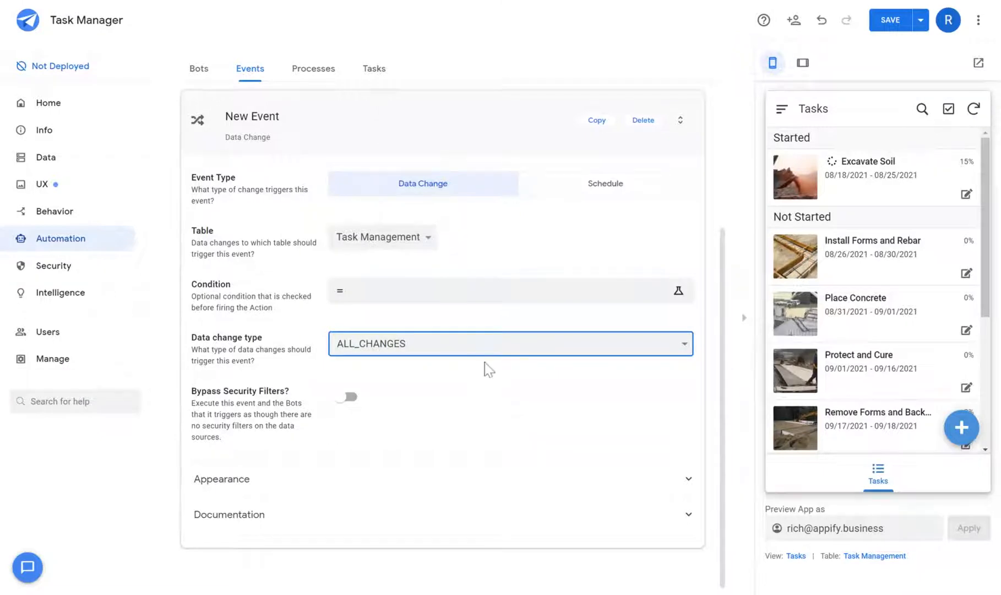
mouse_move(414, 388)
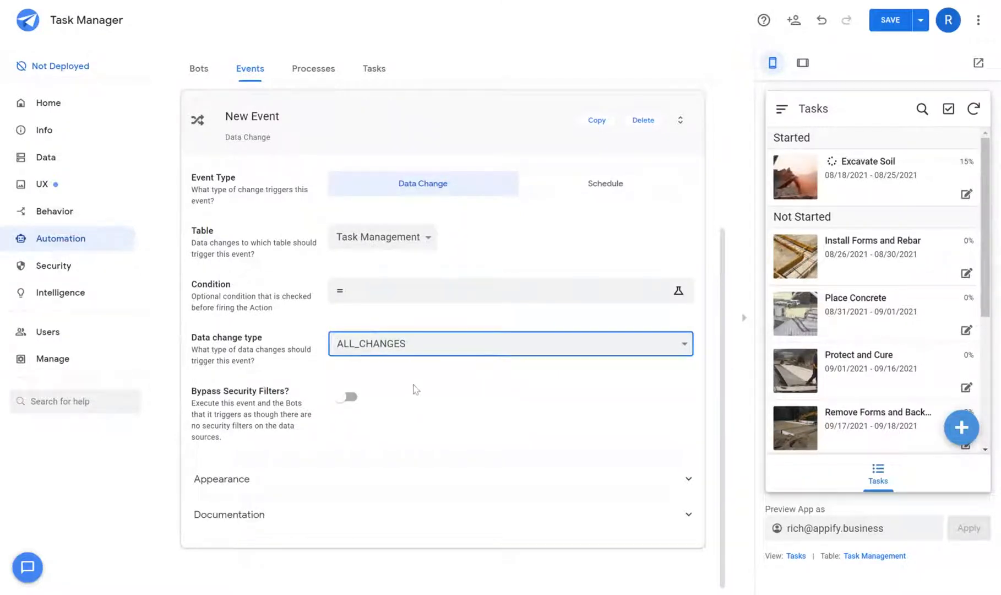
click(509, 343)
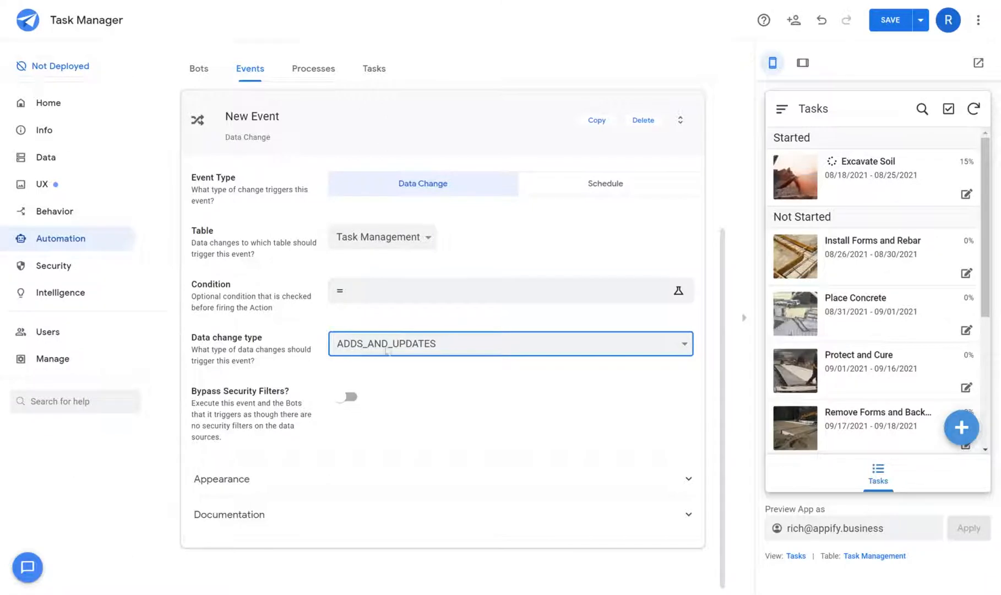
mouse_move(460, 327)
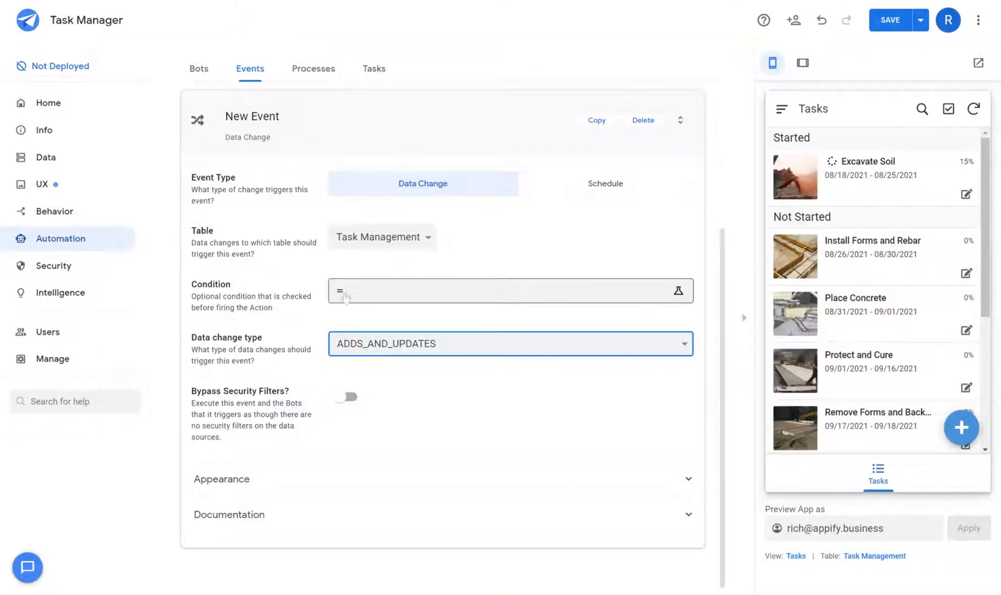
mouse_move(420, 308)
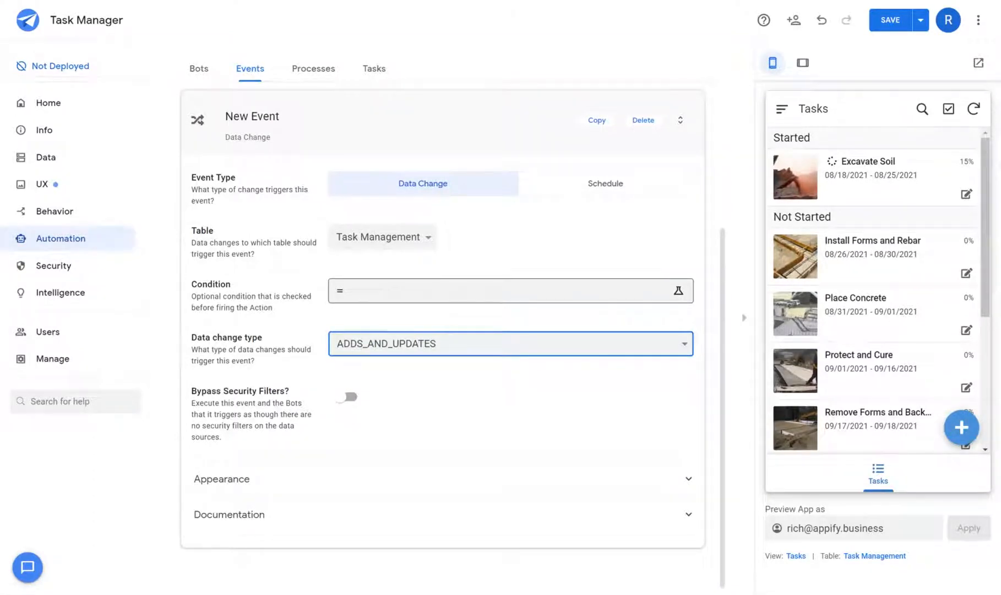
Set the event's condition expression to [Status]=Complete and save it.
click(678, 291)
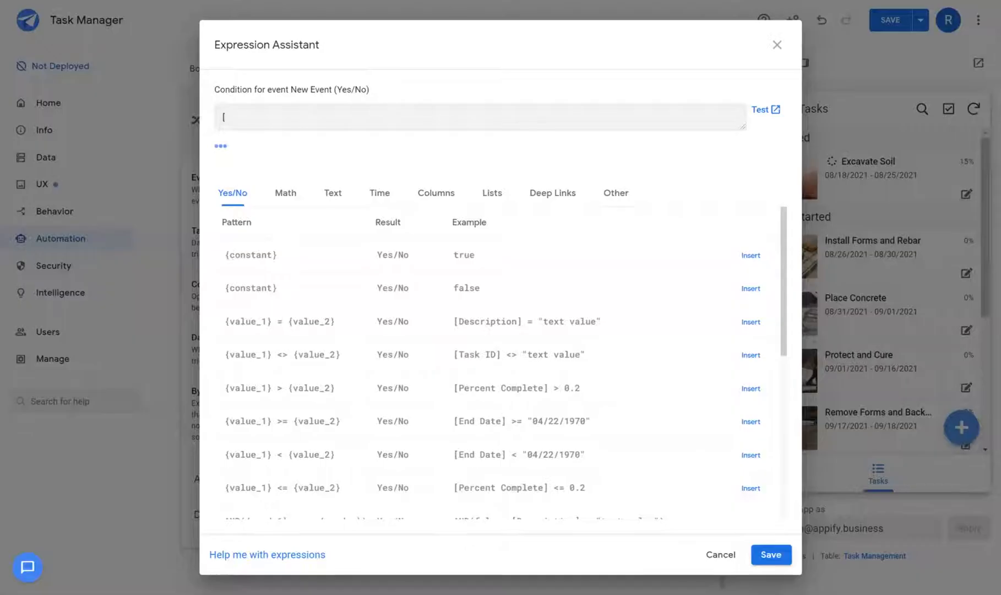
text(Stat)
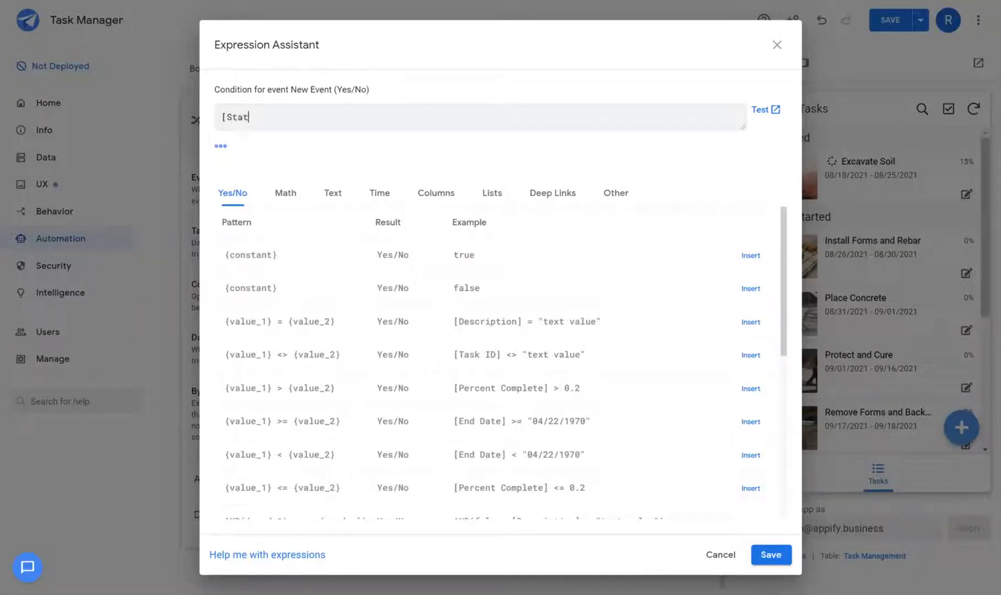
text(us])
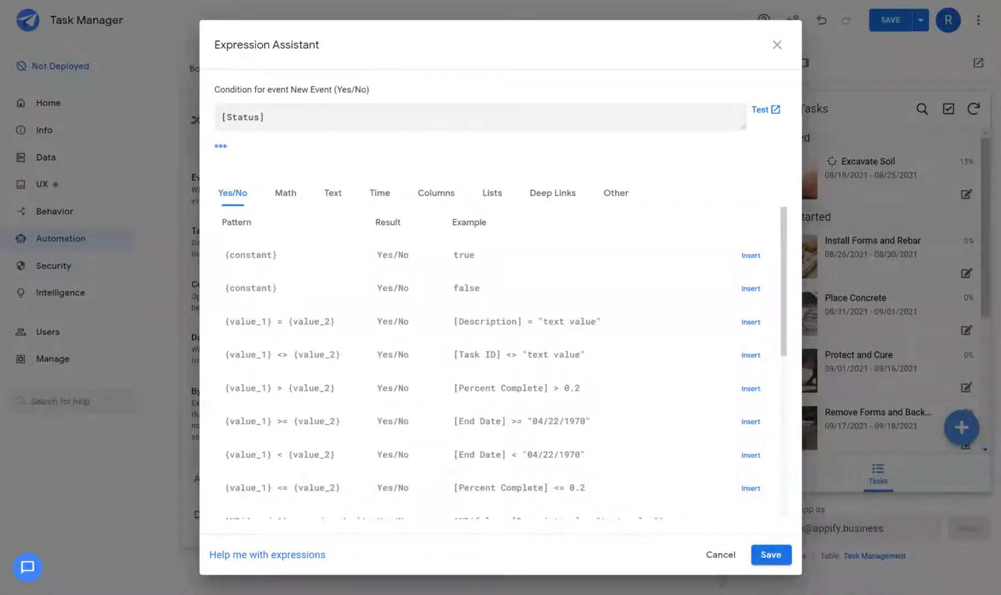
text(=Complete)
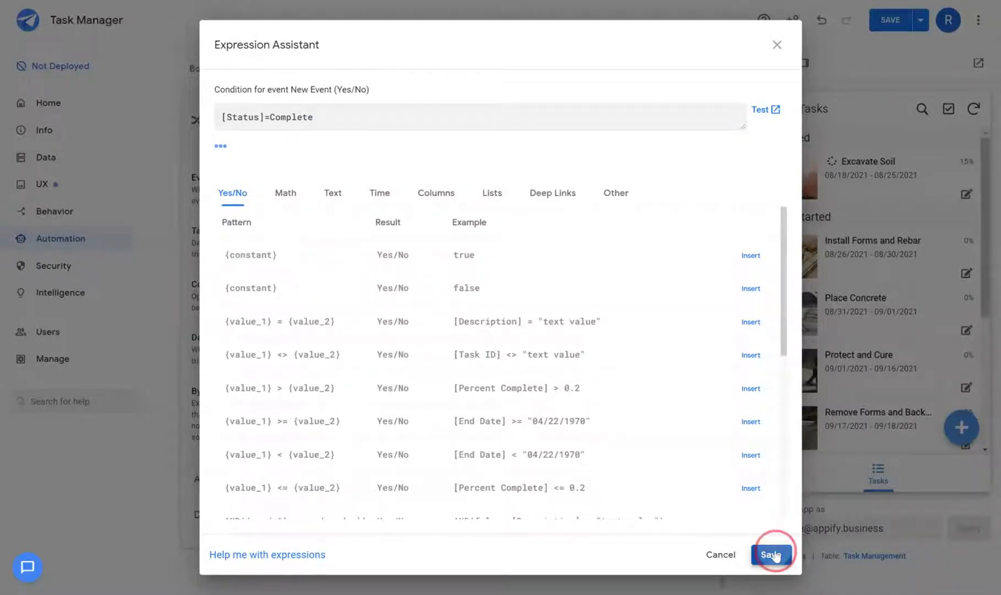
click(772, 554)
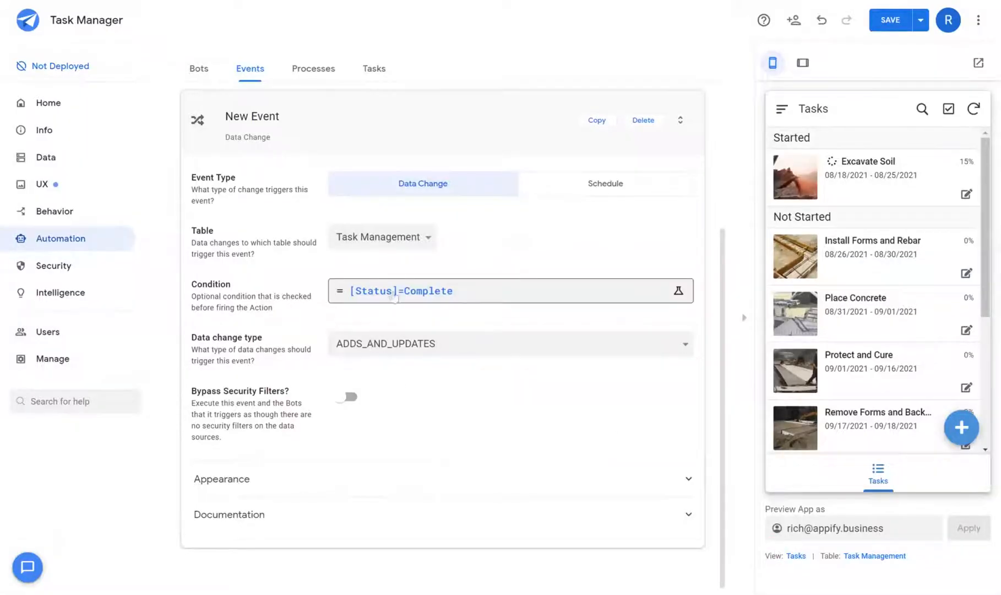
Review the data change types and turn on Bypass Security Filters for the event.
click(509, 343)
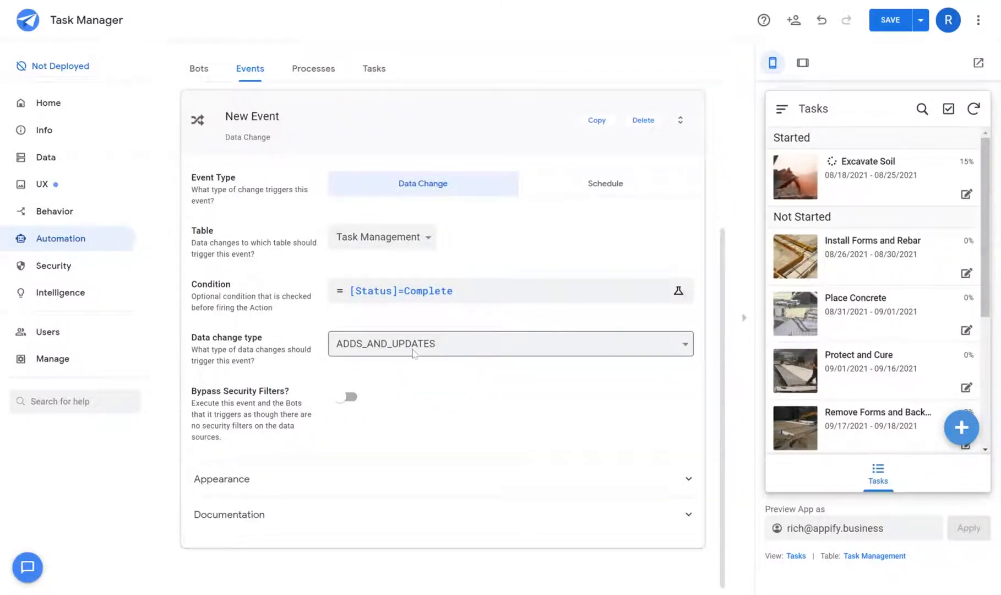
click(460, 290)
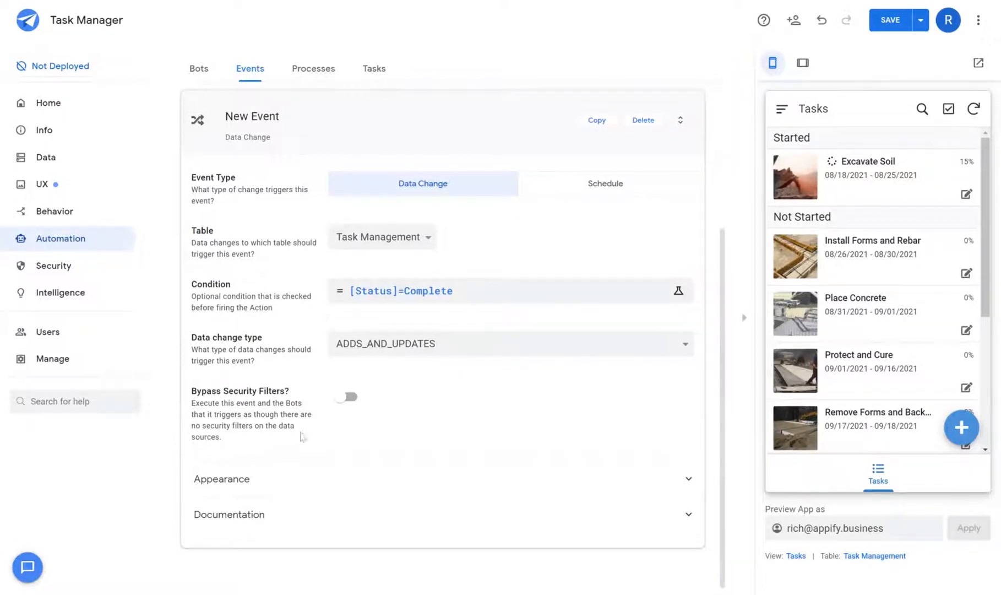
mouse_move(296, 396)
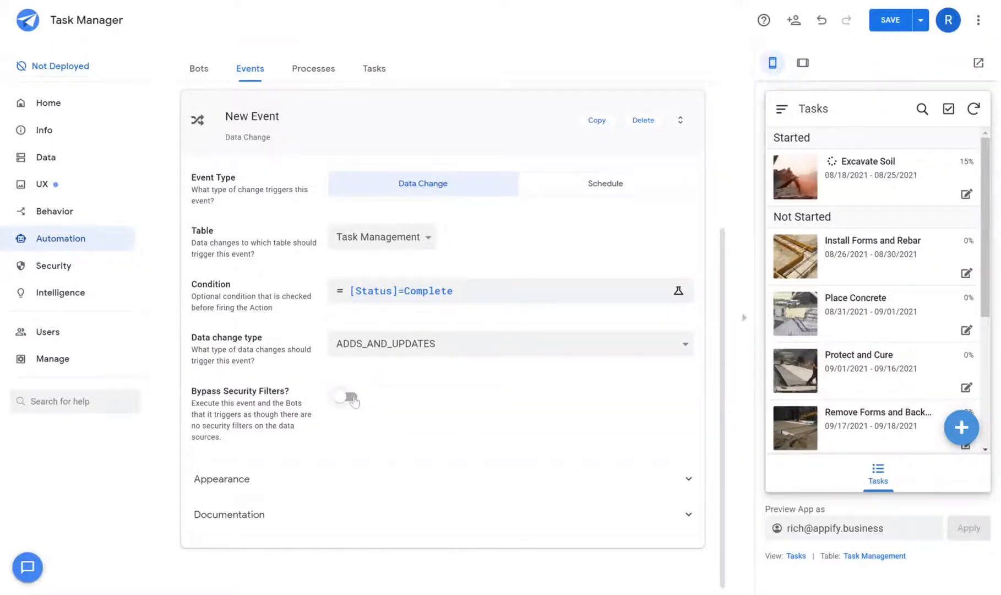
click(347, 396)
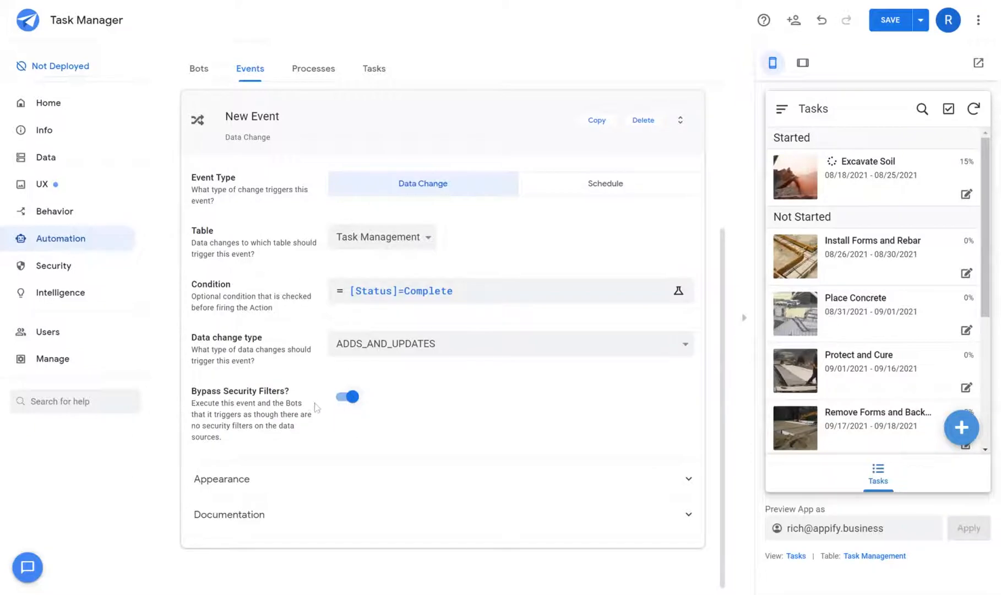
Turn Bypass Security Filters back off, pick the check-circle icon and expand Documentation.
click(346, 396)
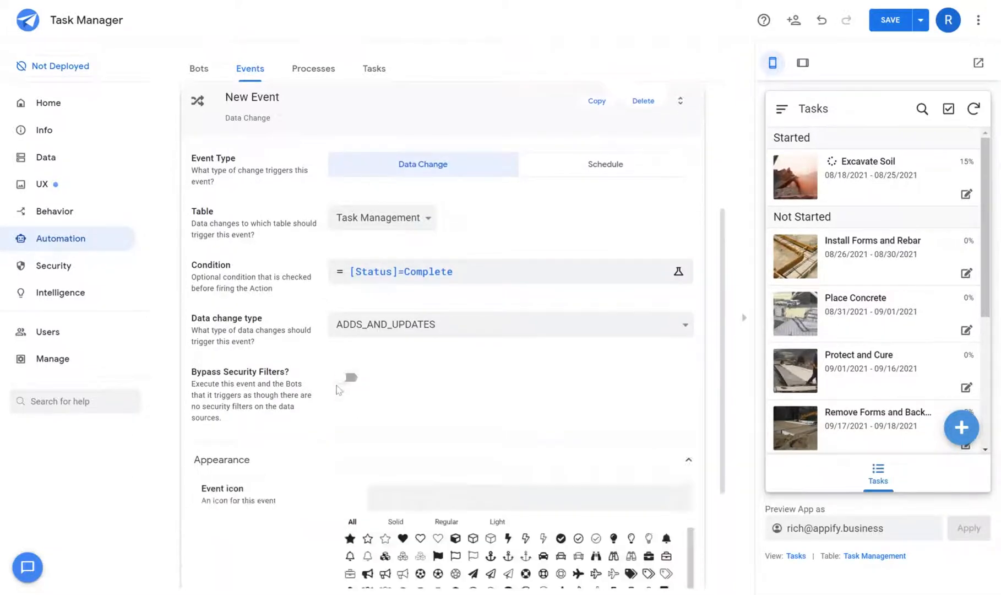
scroll(down, 3)
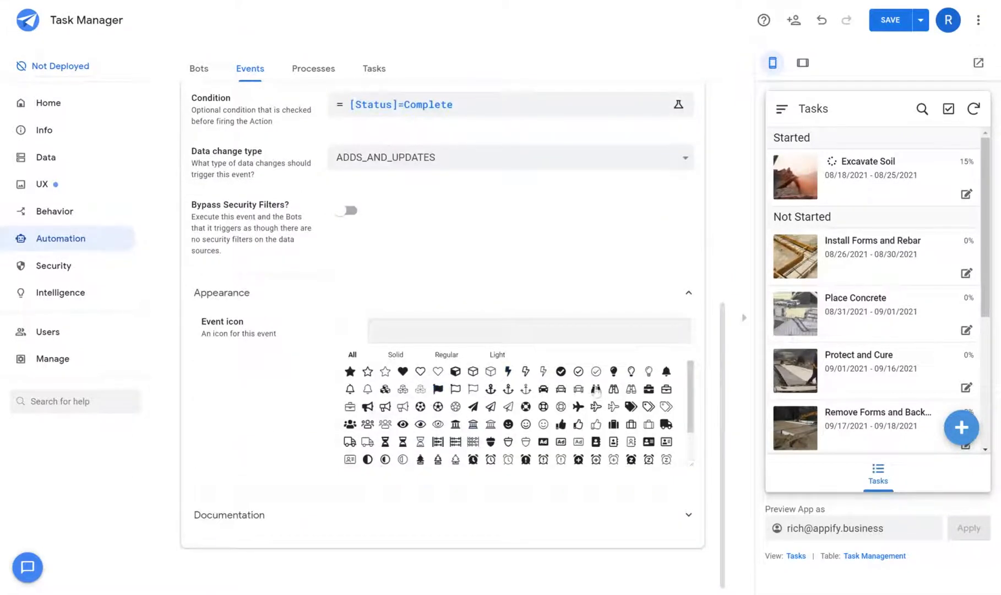
click(560, 370)
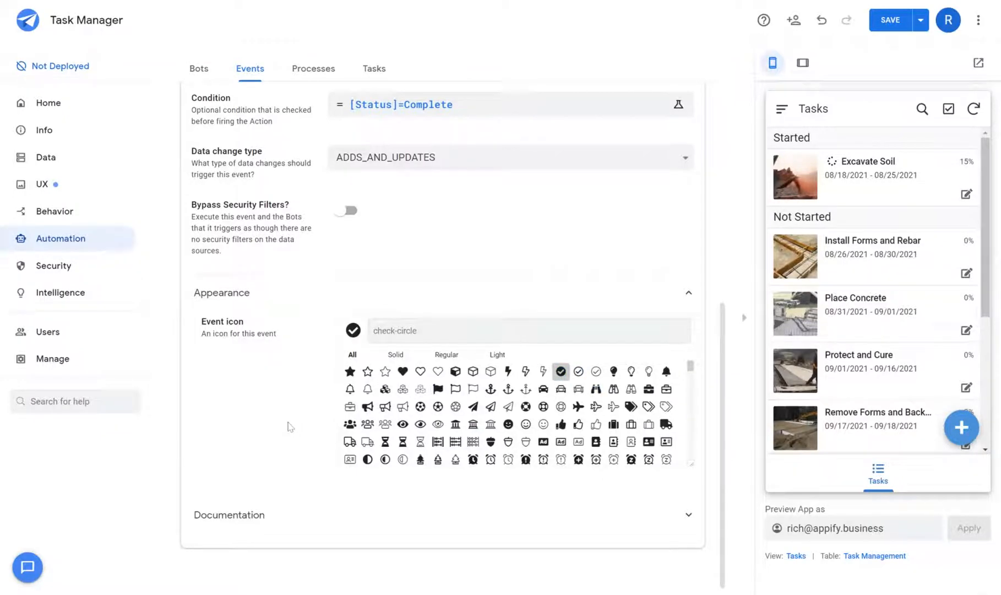
mouse_move(335, 344)
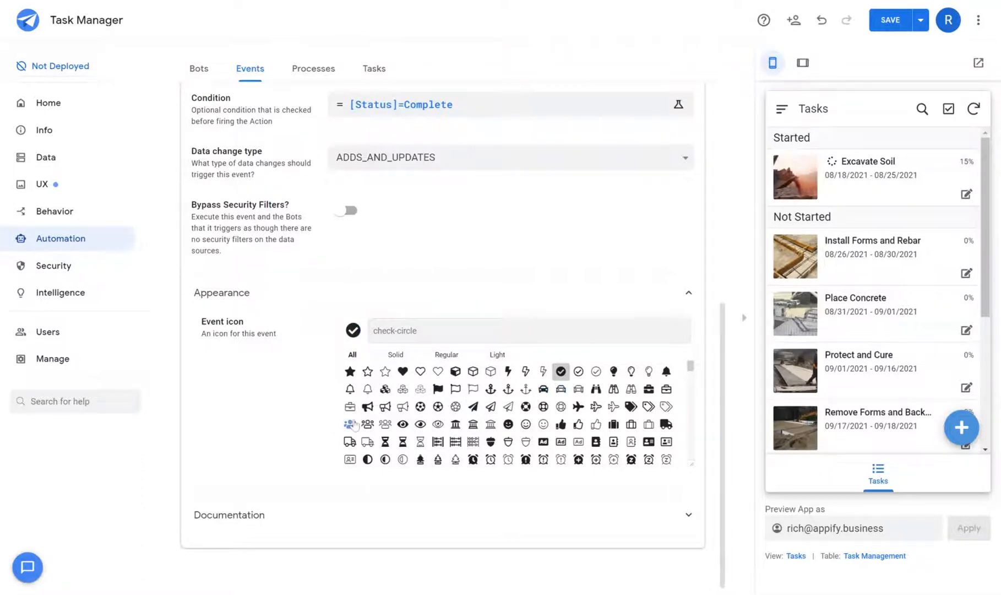
mouse_move(333, 404)
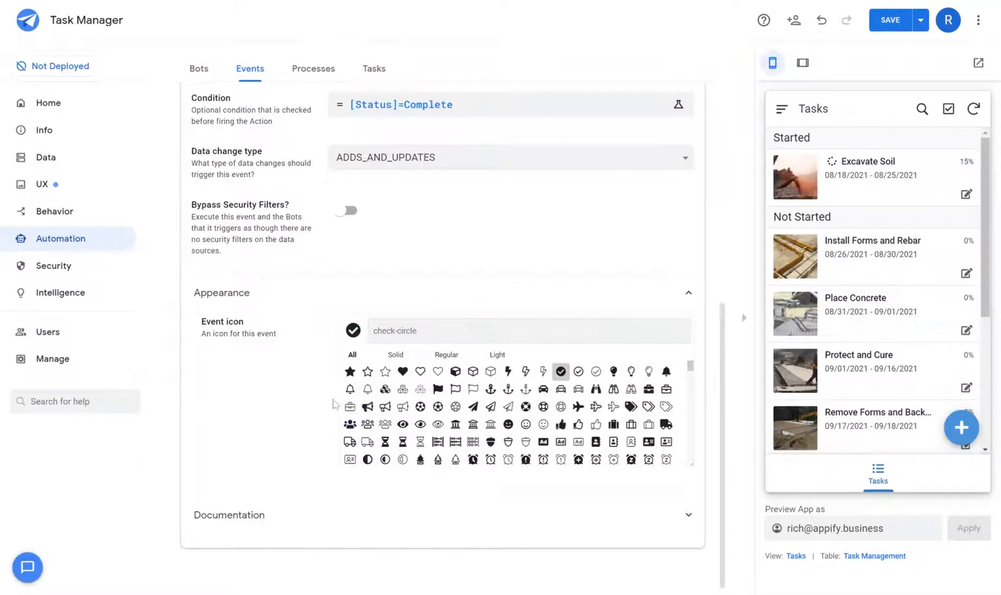
click(689, 515)
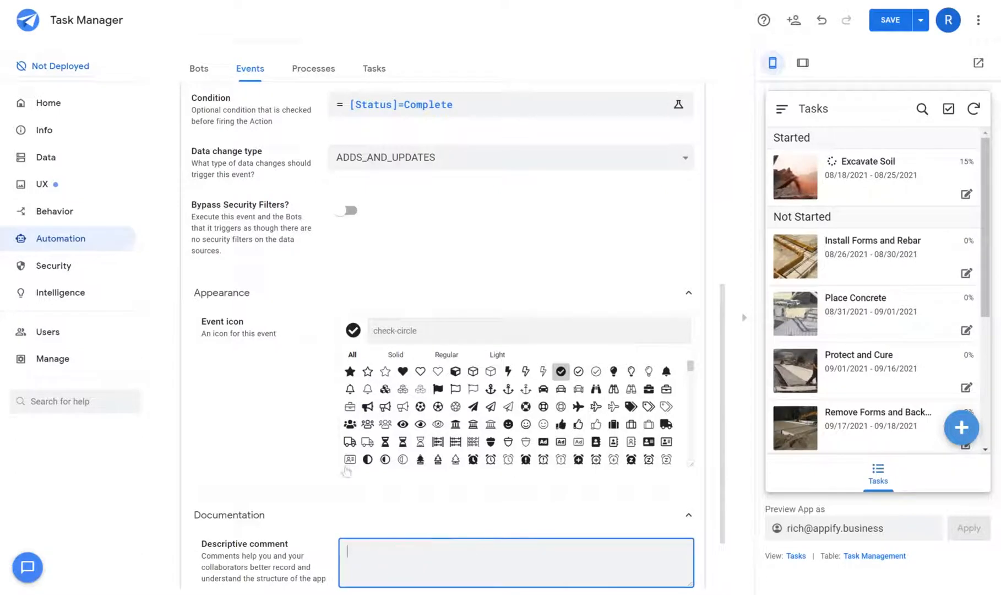
Switch the event to Schedule and set its frequency to Weekly, then Monthly (by week).
click(604, 175)
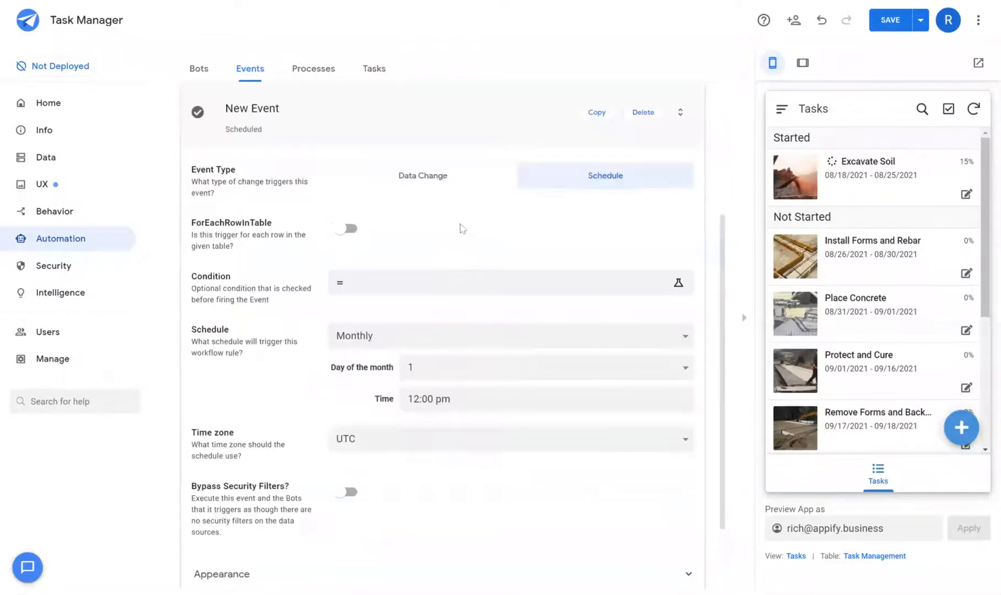
mouse_move(594, 183)
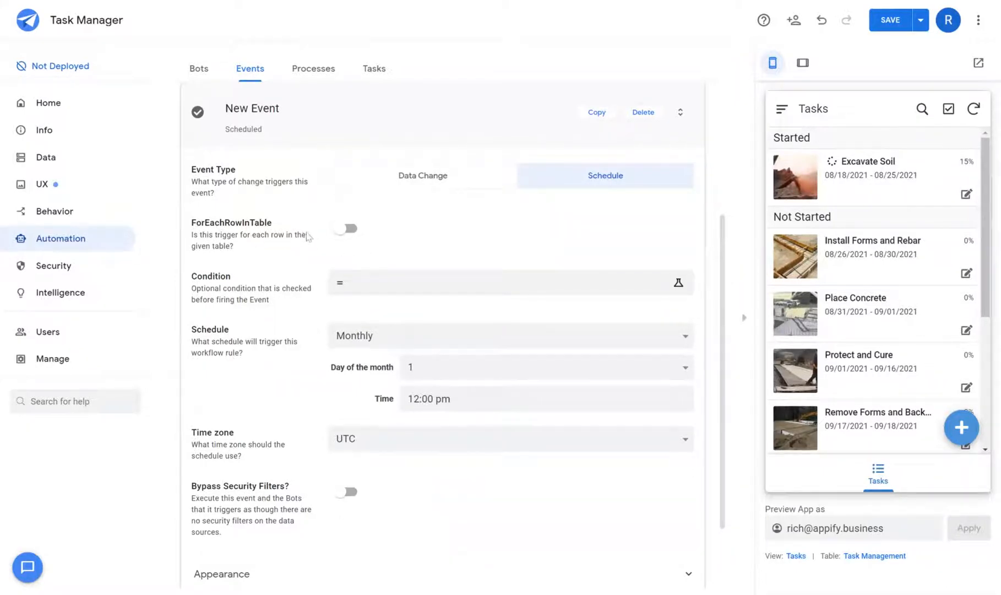
mouse_move(497, 238)
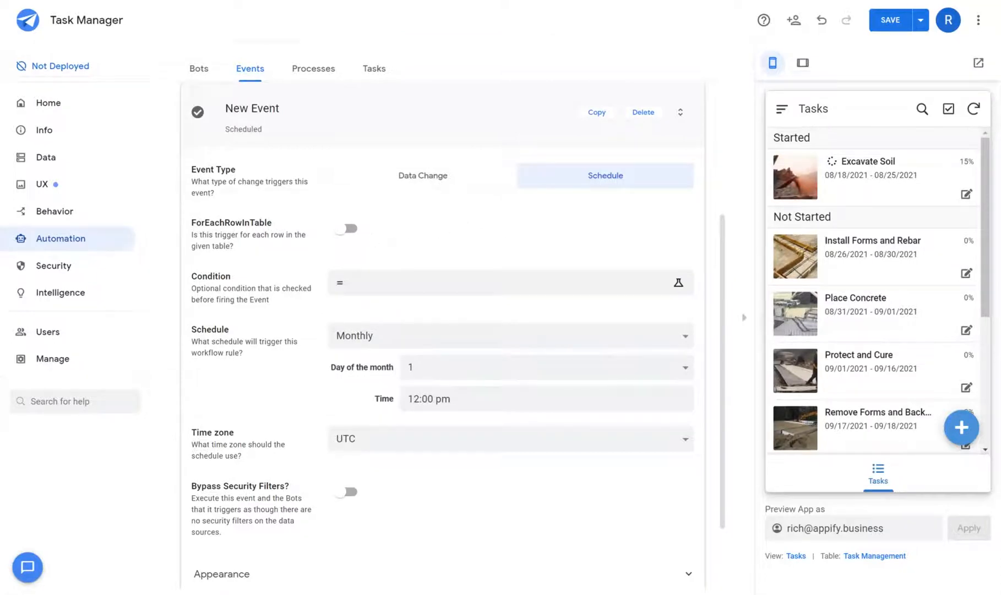
mouse_move(365, 237)
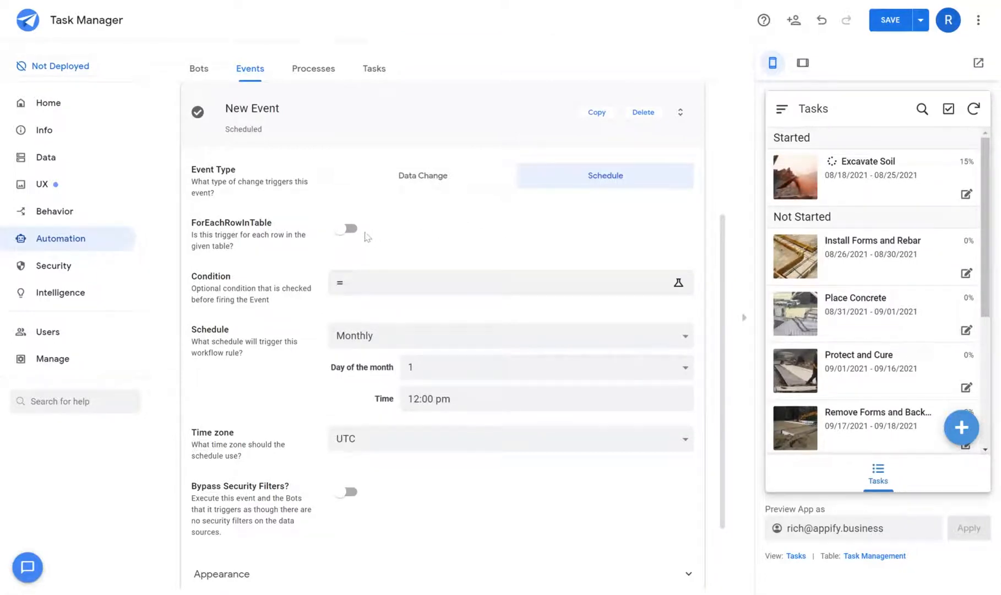
click(510, 336)
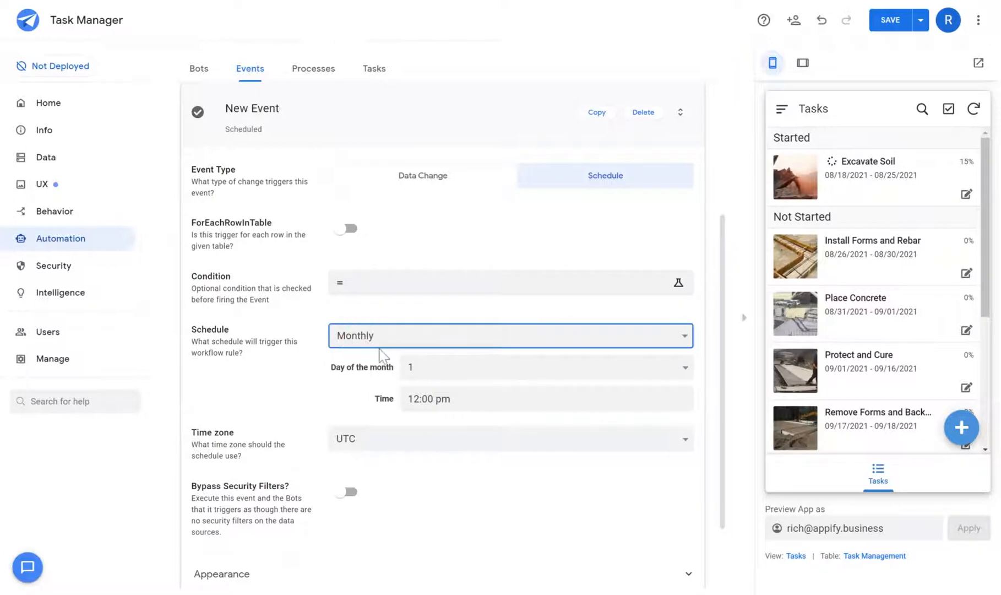
click(510, 336)
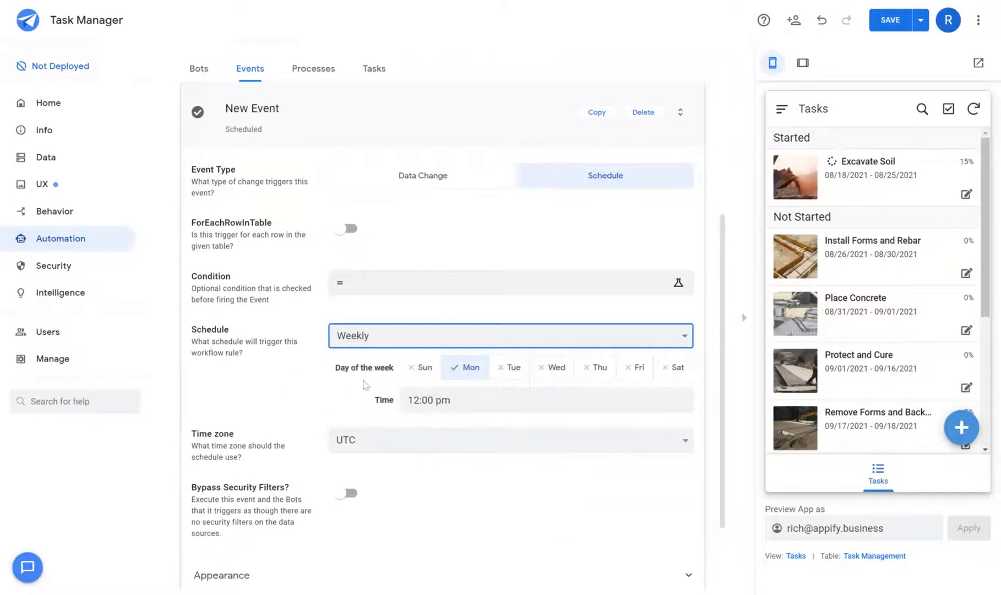
click(509, 335)
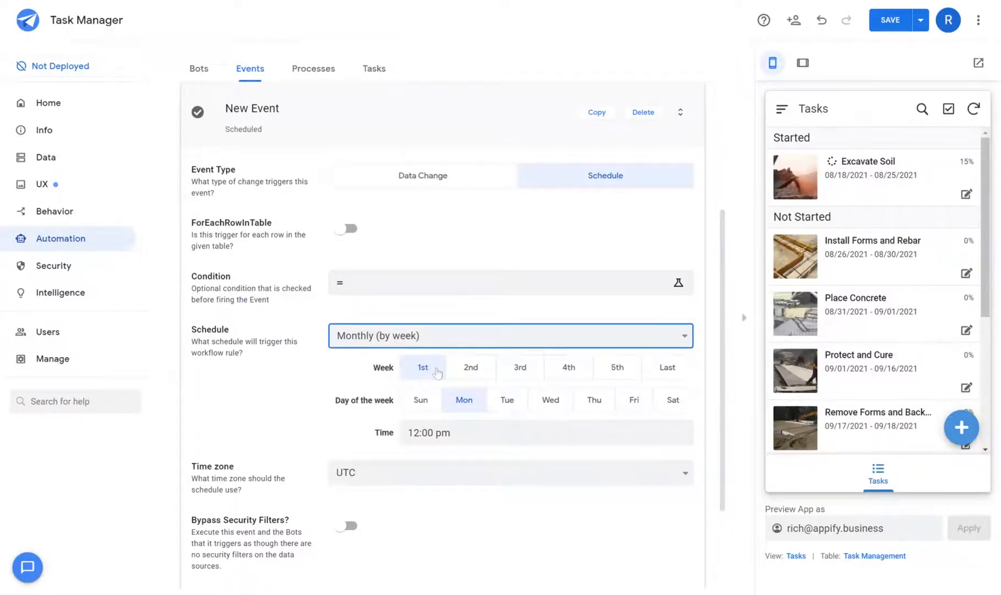
mouse_move(528, 362)
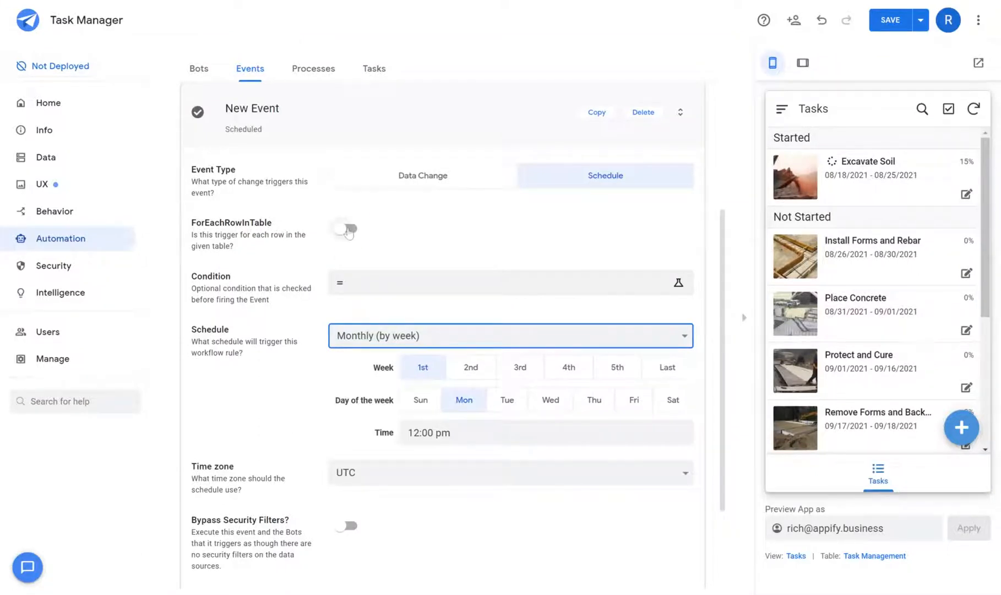
Enable ForEachRowInTable on Task Management and set the schedule to Daily.
click(344, 228)
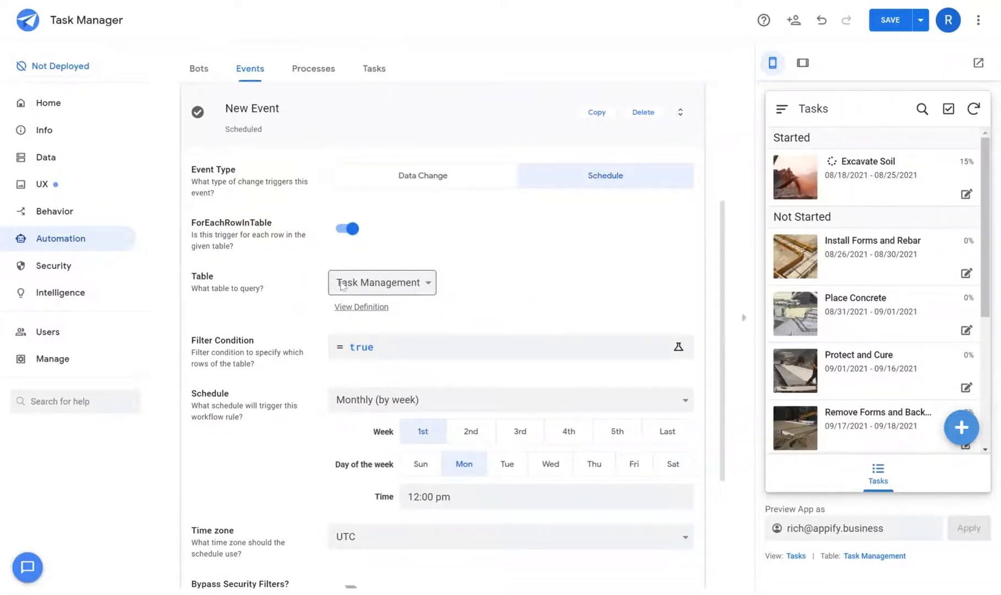
mouse_move(427, 292)
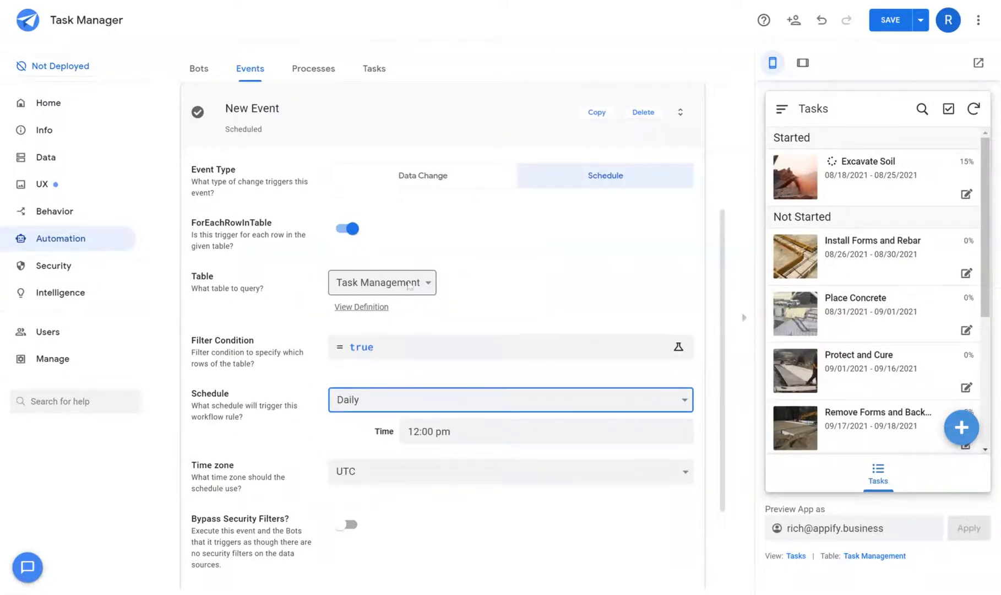
mouse_move(365, 399)
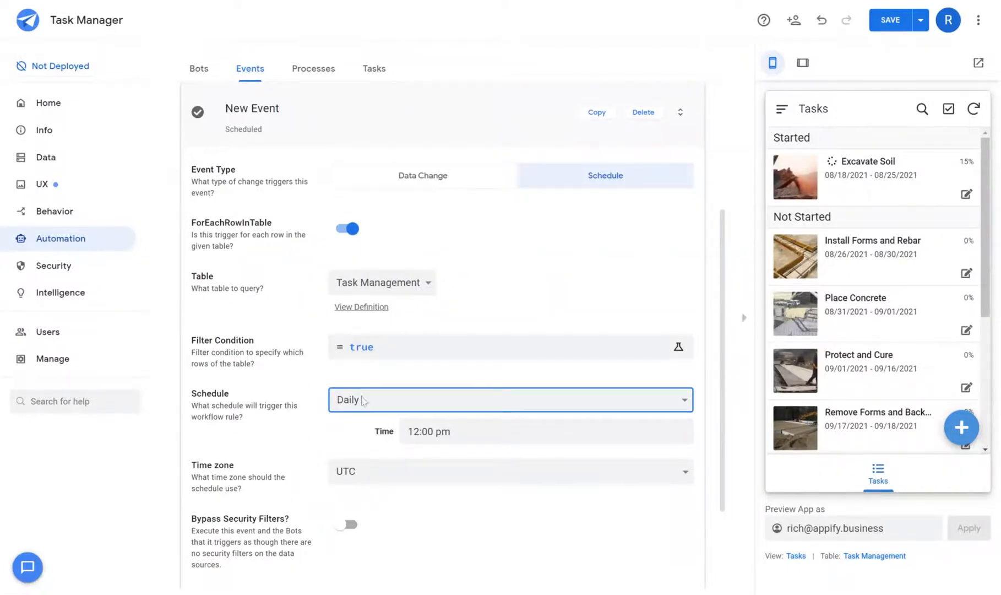
click(363, 347)
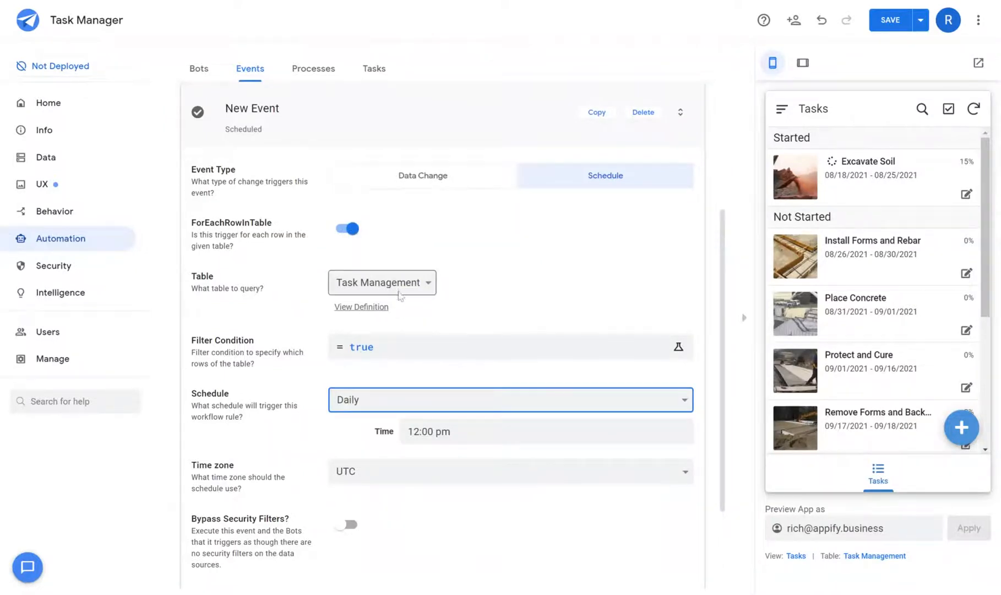
mouse_move(405, 331)
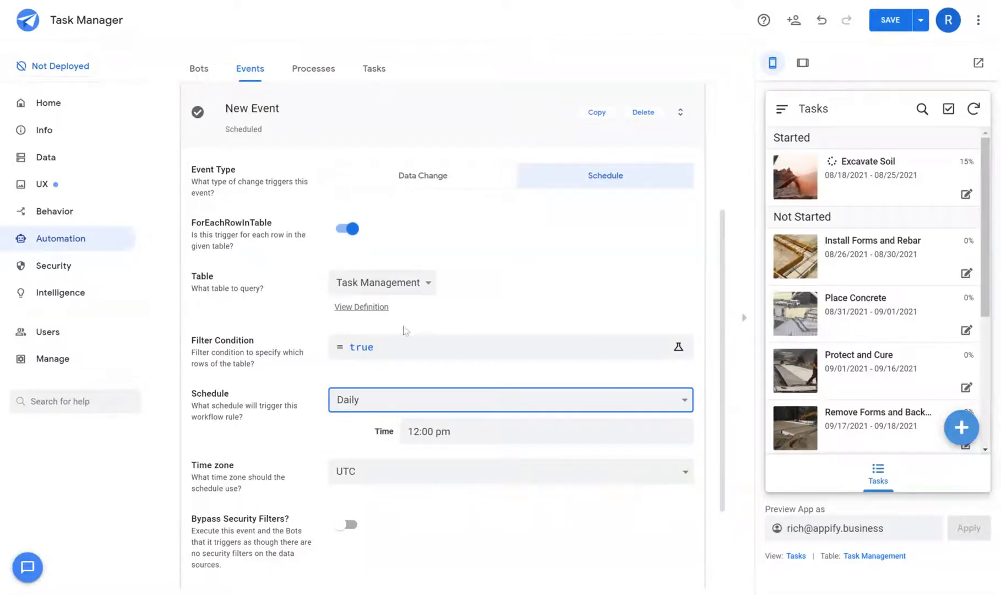
Set the scheduled event's filter condition to [Status]=Complete and save it.
click(677, 347)
text([)
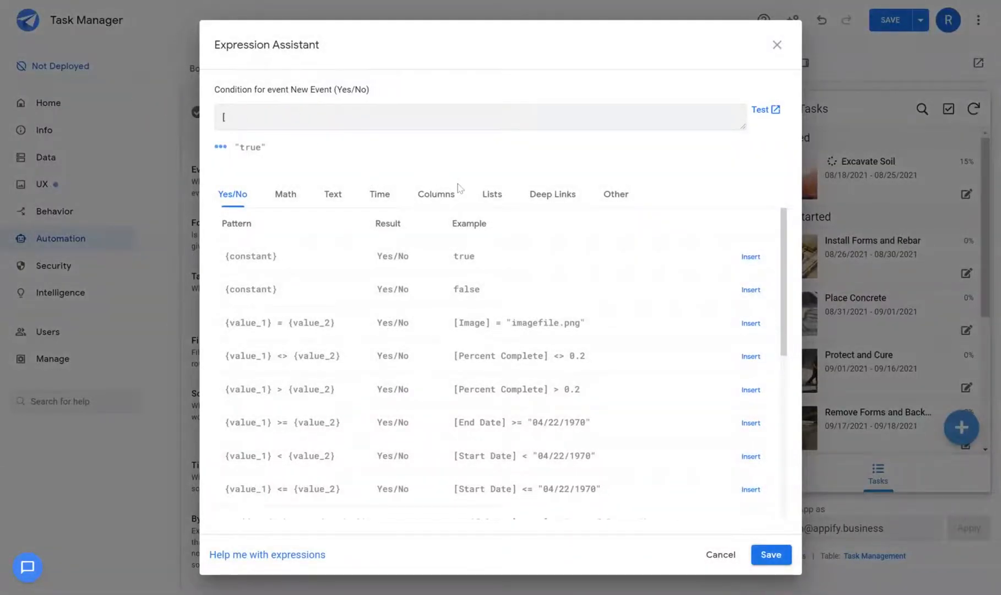
text(Status)
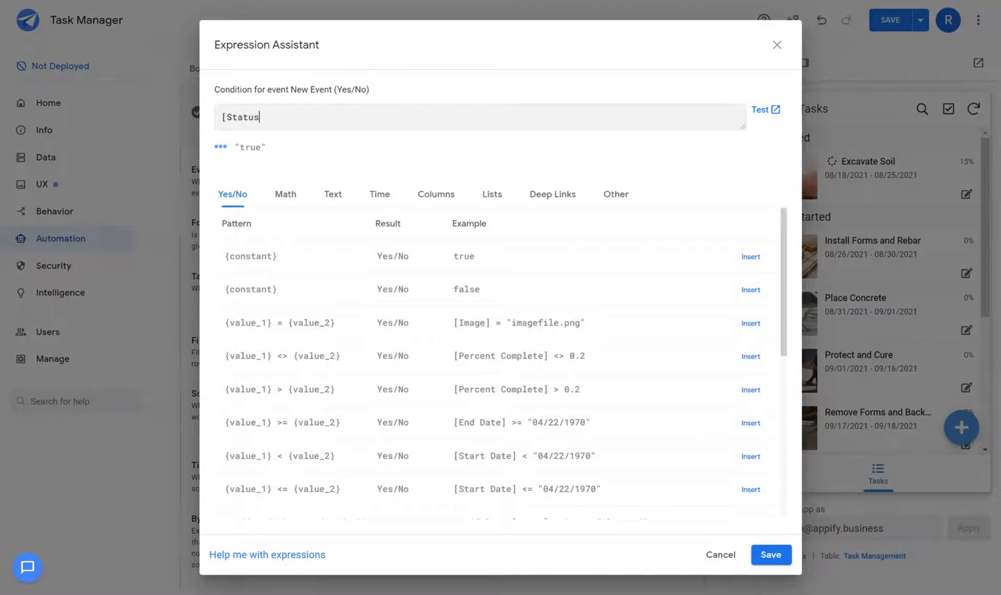
text(=)
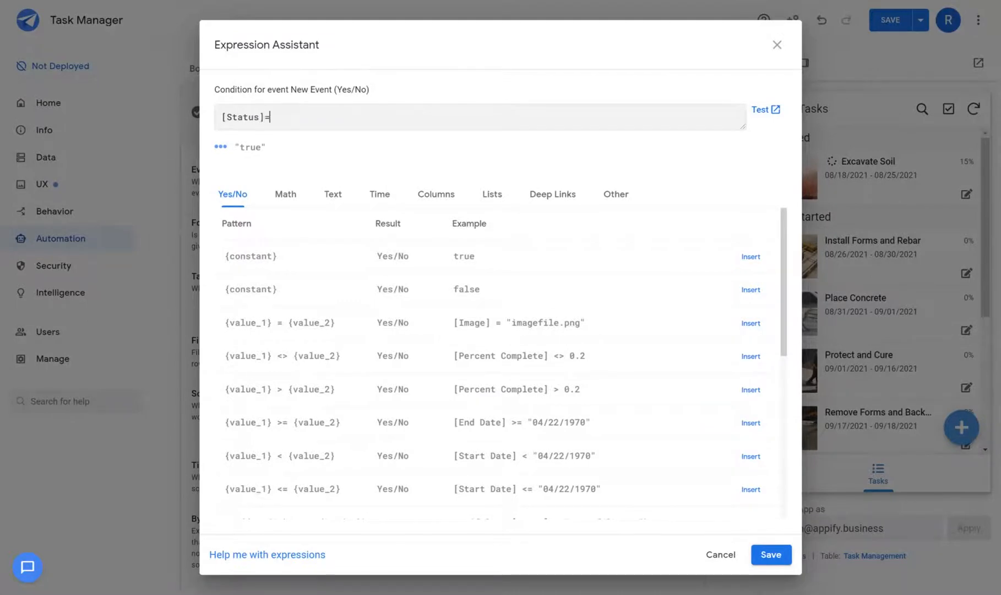
text(Complete)
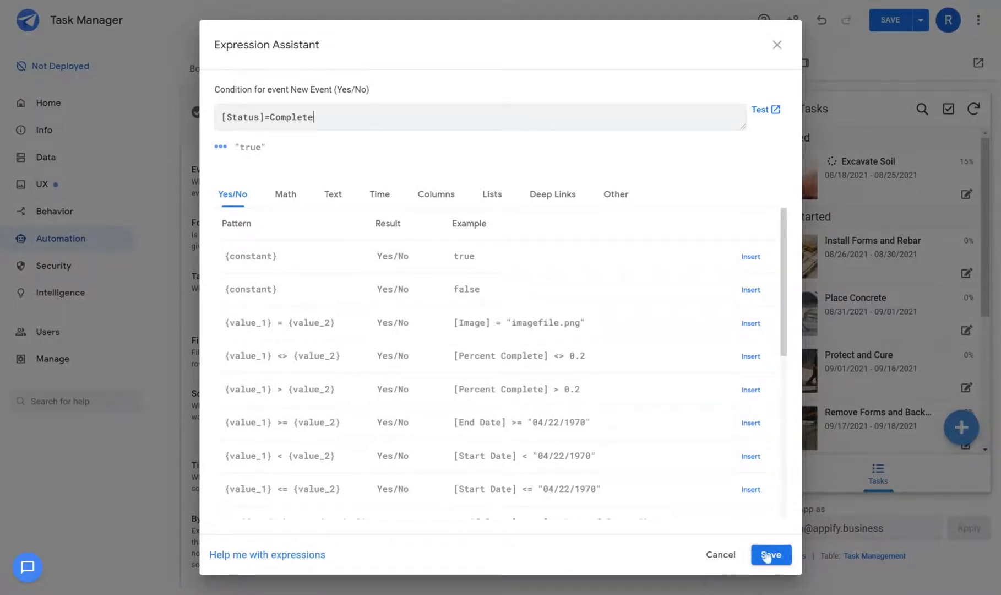
click(770, 554)
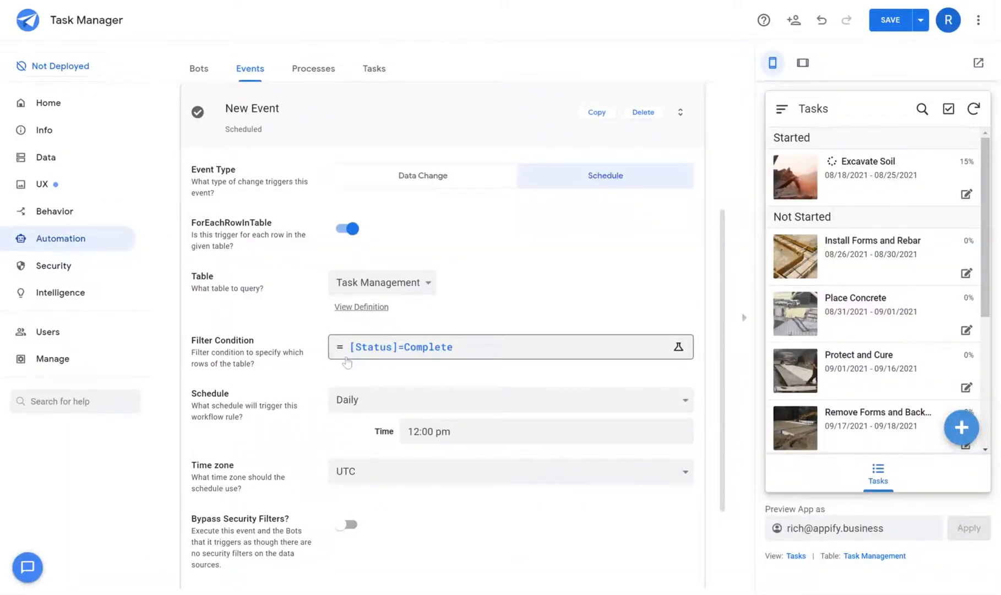
mouse_move(432, 361)
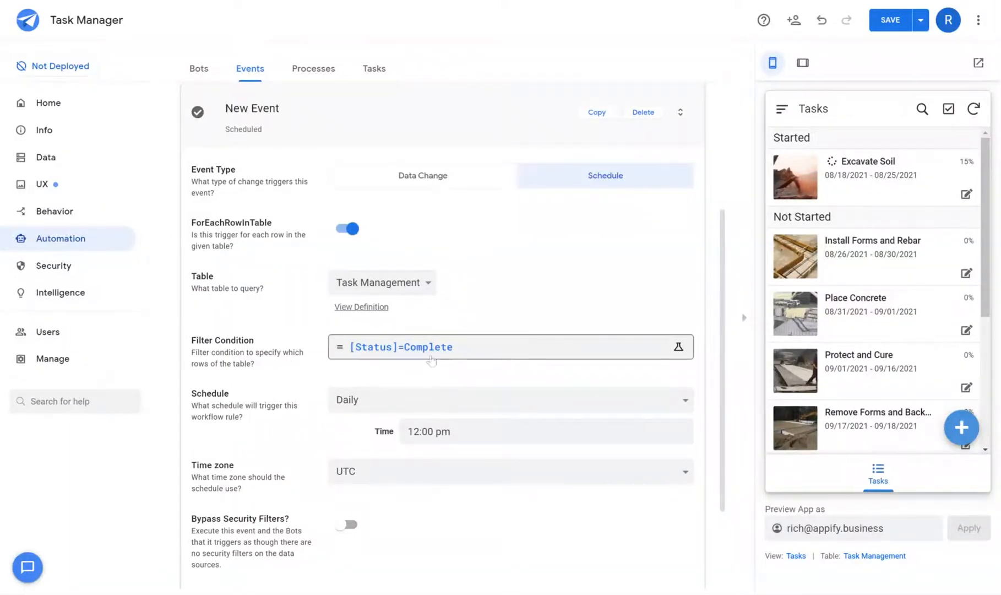
Turn ForEachRowInTable off, leaving a daily 12:00 pm UTC schedule with an empty condition.
scroll(down, 3)
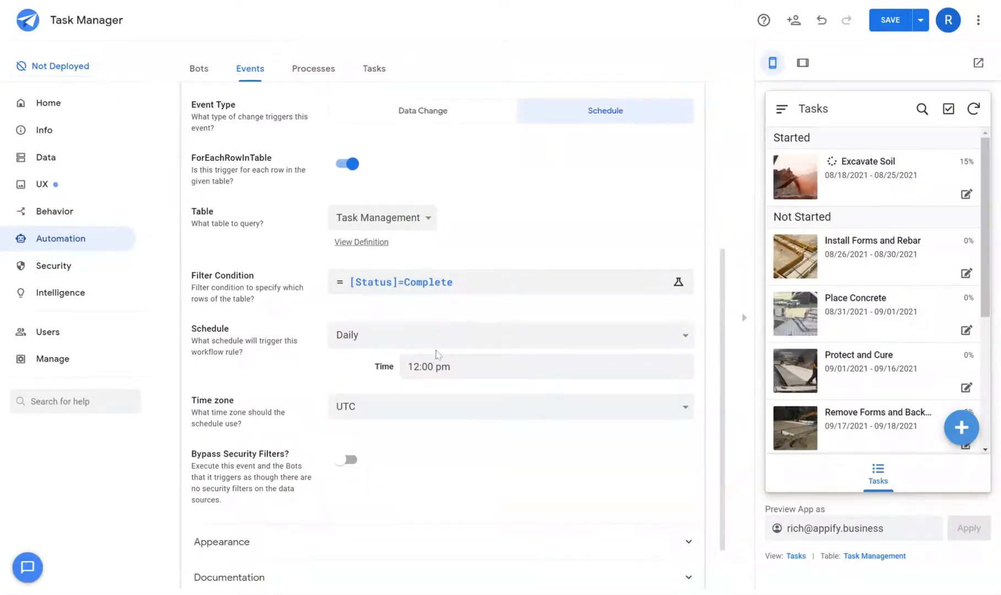
mouse_move(438, 355)
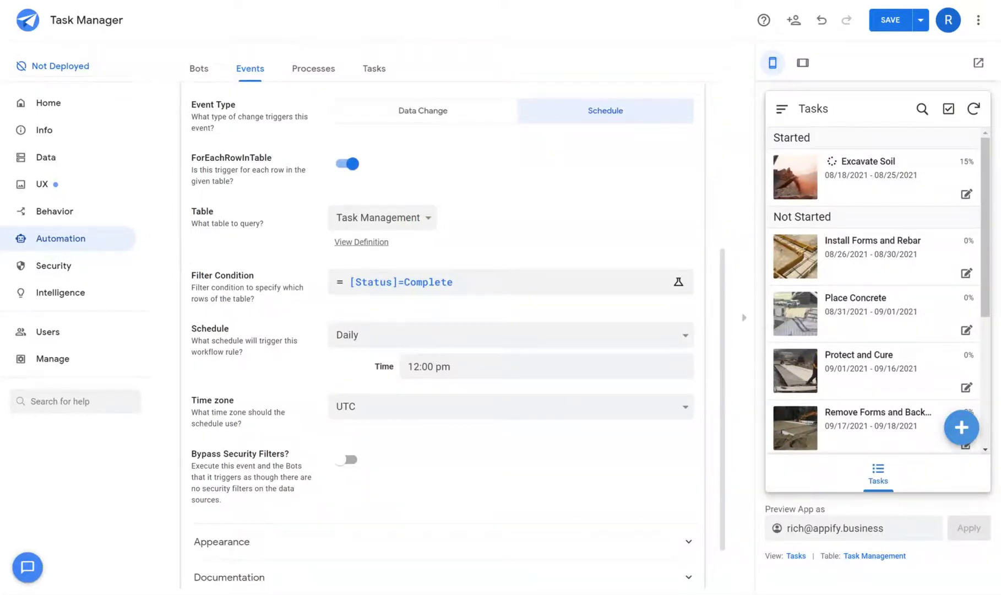
mouse_move(450, 359)
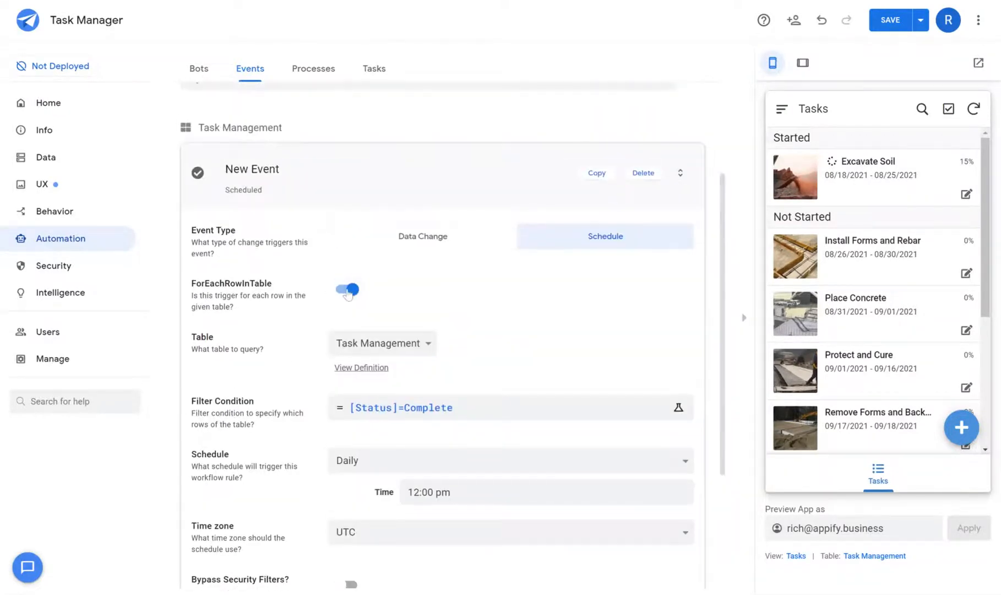
click(346, 292)
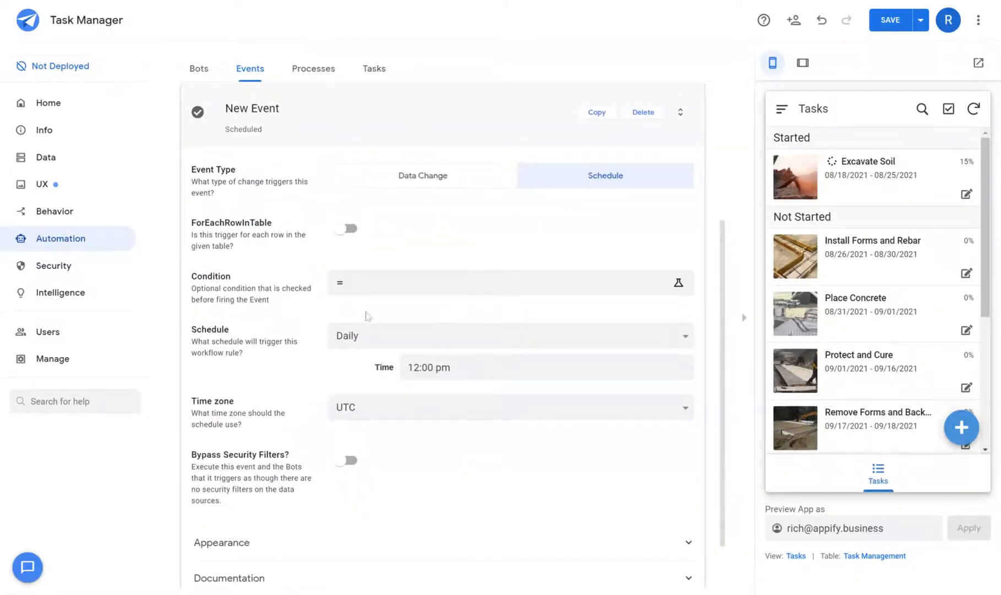
mouse_move(380, 344)
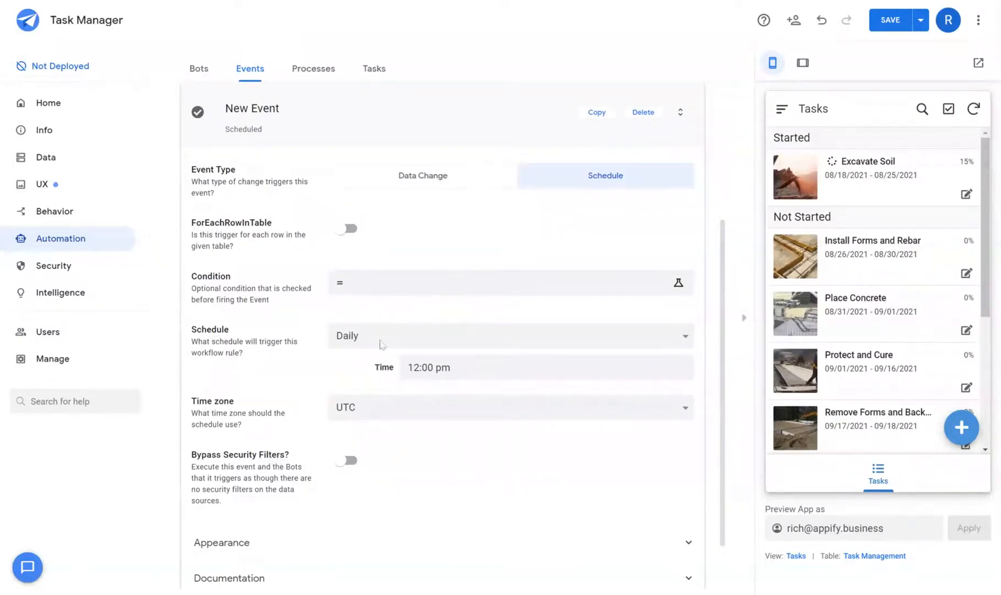
mouse_move(345, 254)
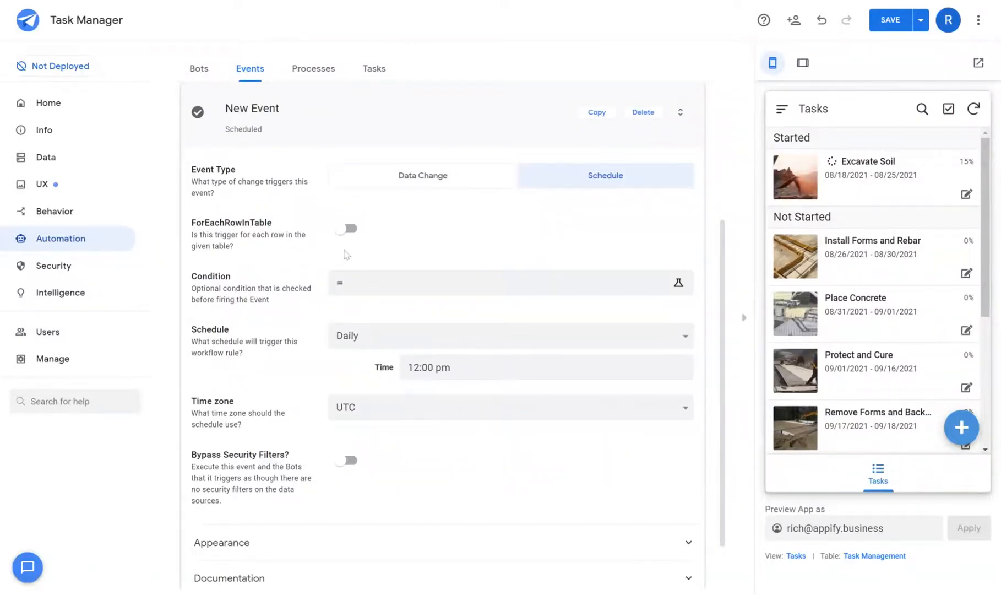
mouse_move(341, 264)
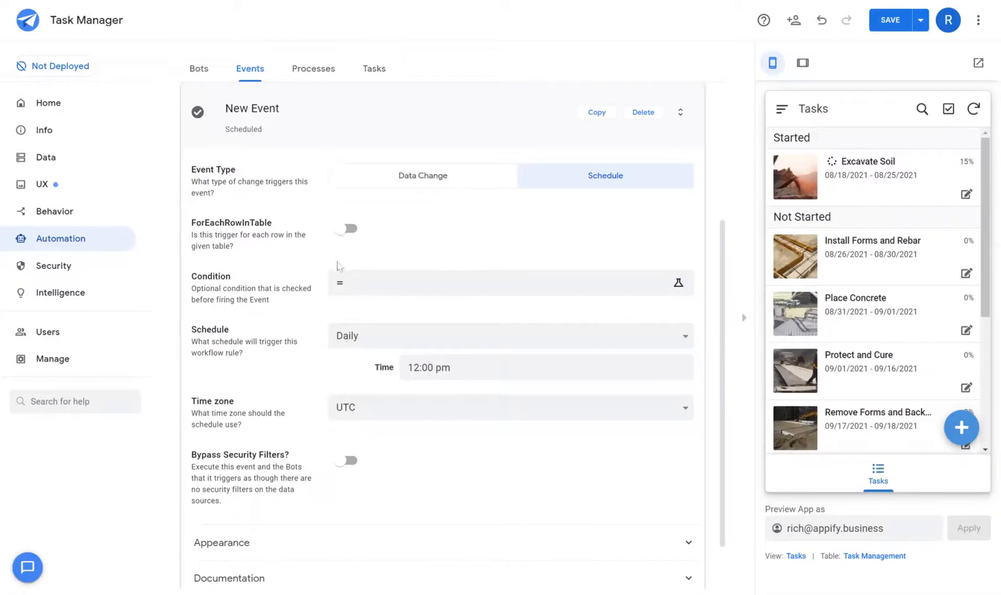
mouse_move(337, 249)
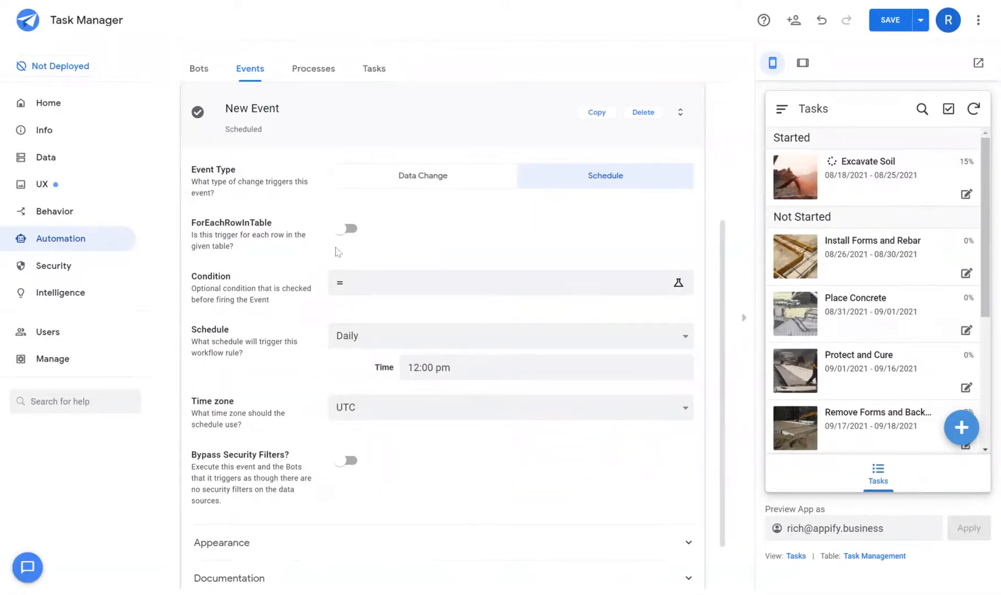
mouse_move(345, 249)
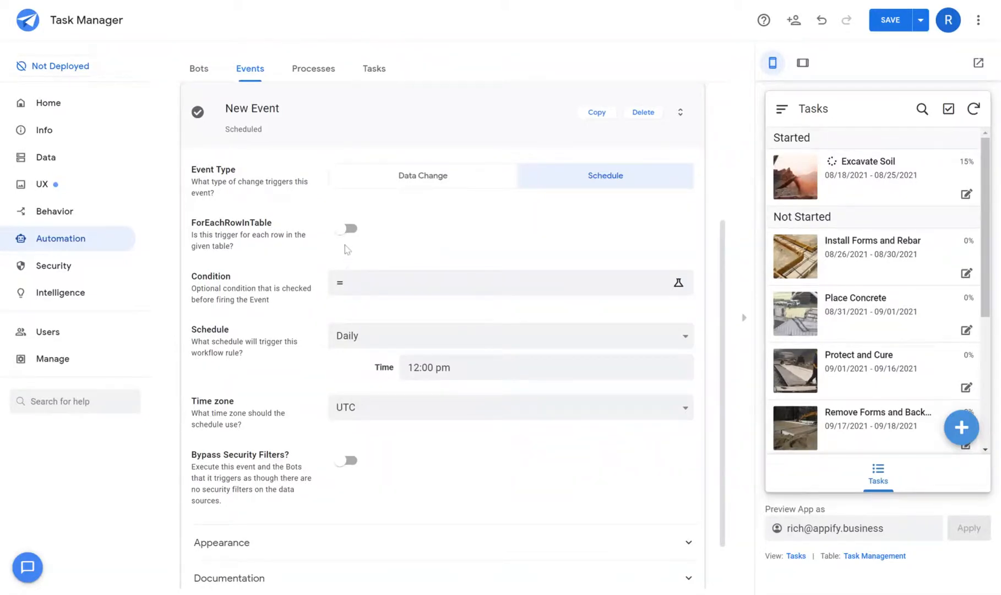
Turn ForEachRowInTable back on for Task Management with filter true, reviewing Bypass Security Filters.
click(347, 228)
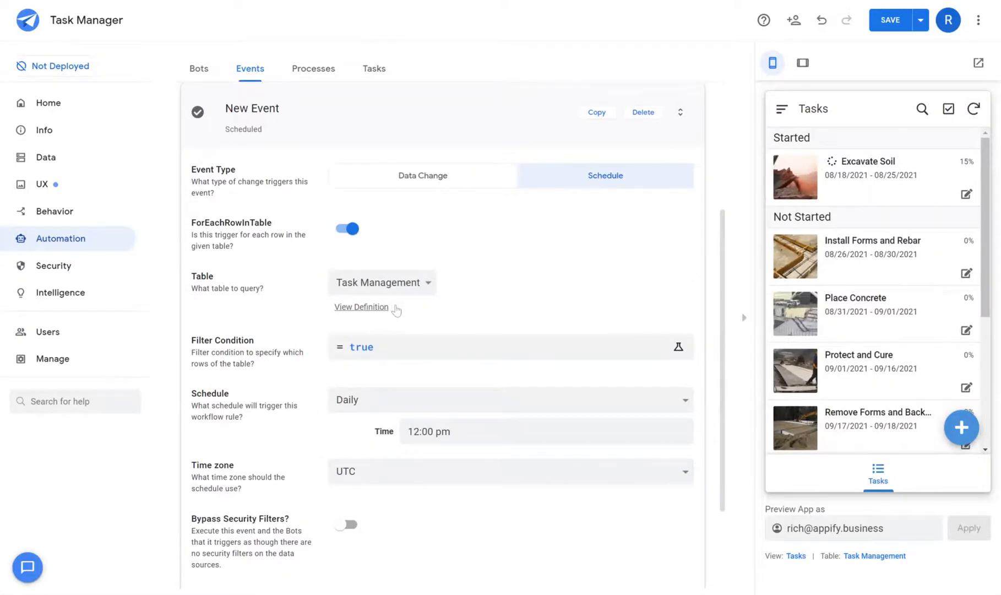
mouse_move(401, 315)
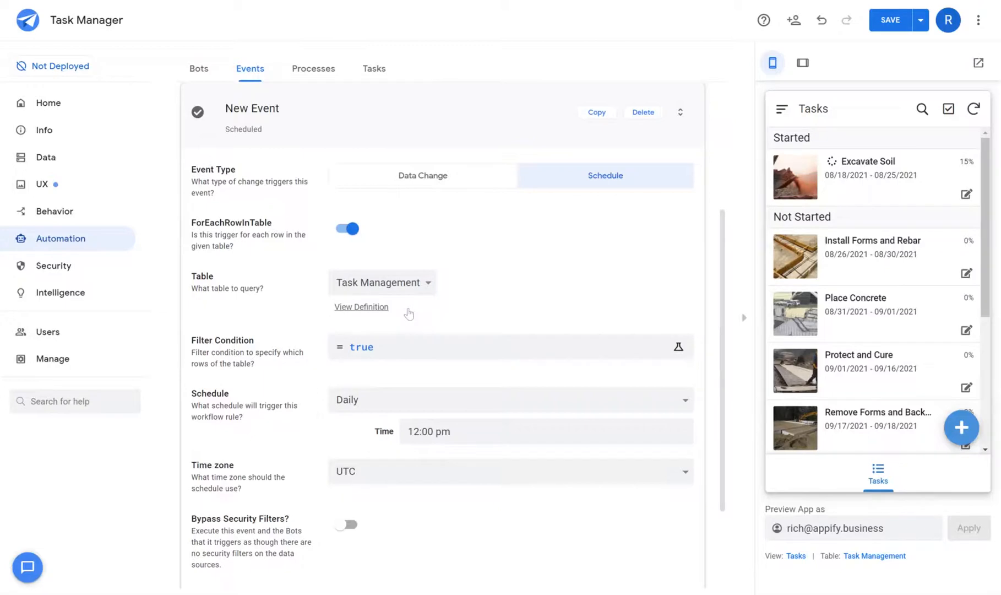
scroll(down, 3)
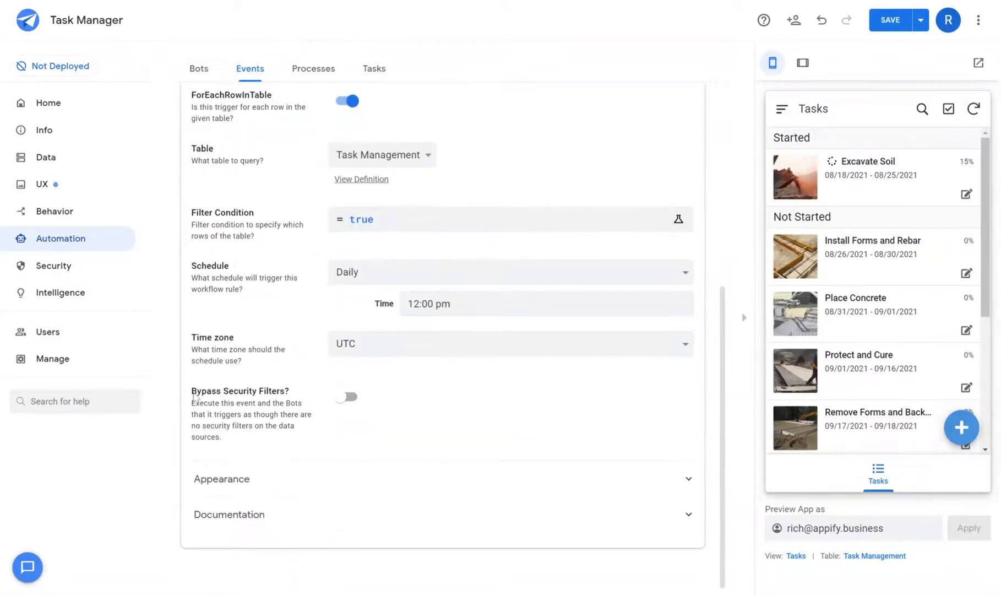
double_click(239, 391)
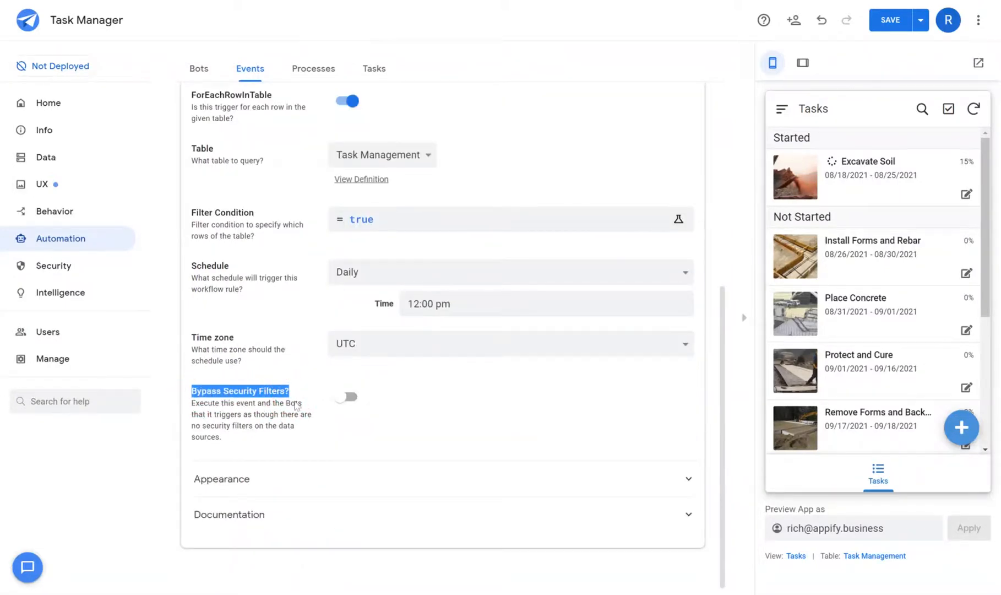
scroll(up, 3)
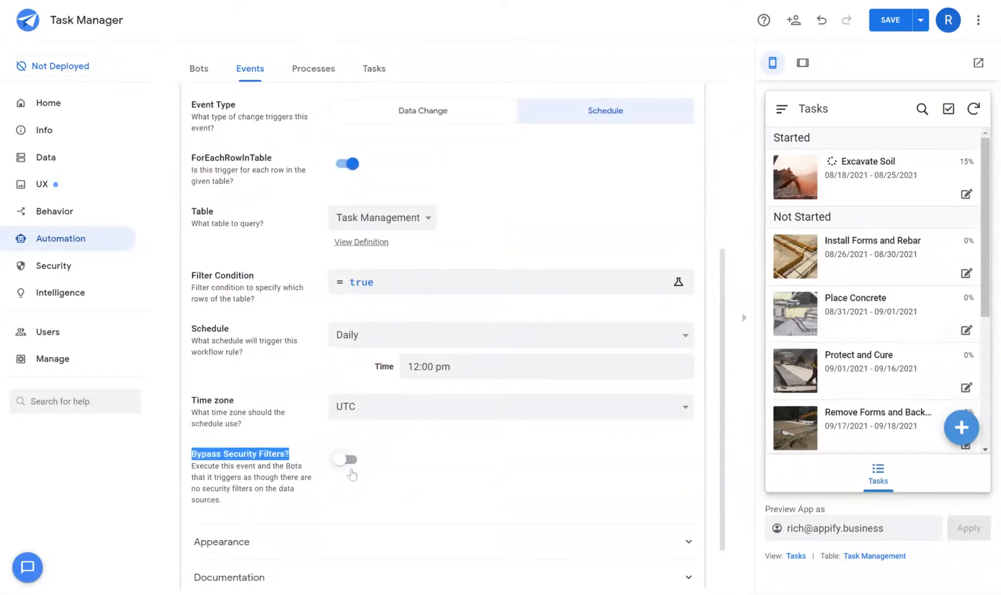
Expand the event's Appearance and Documentation sections, showing the check-circle icon and empty comment.
click(221, 541)
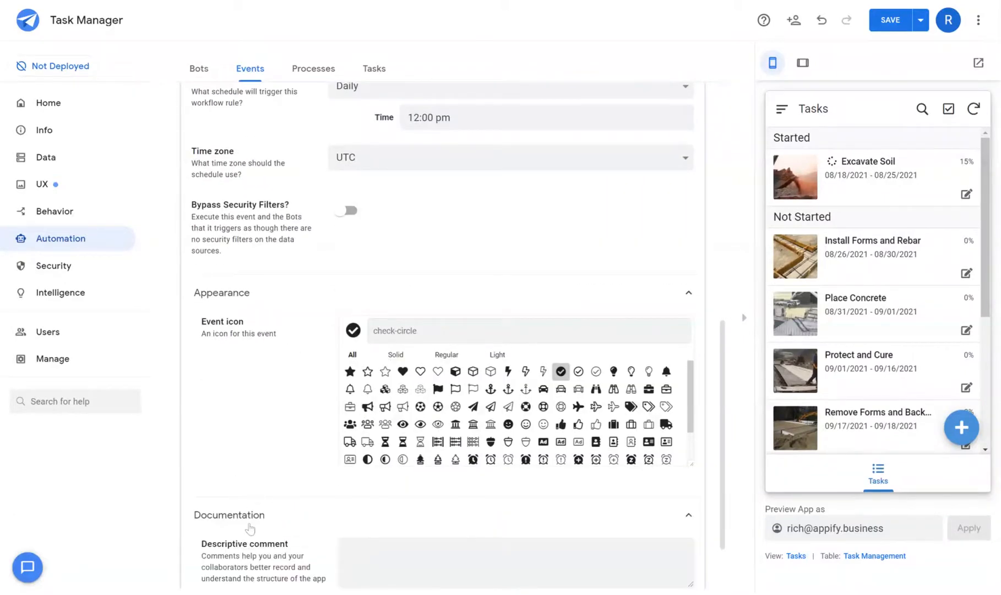
scroll(up, 3)
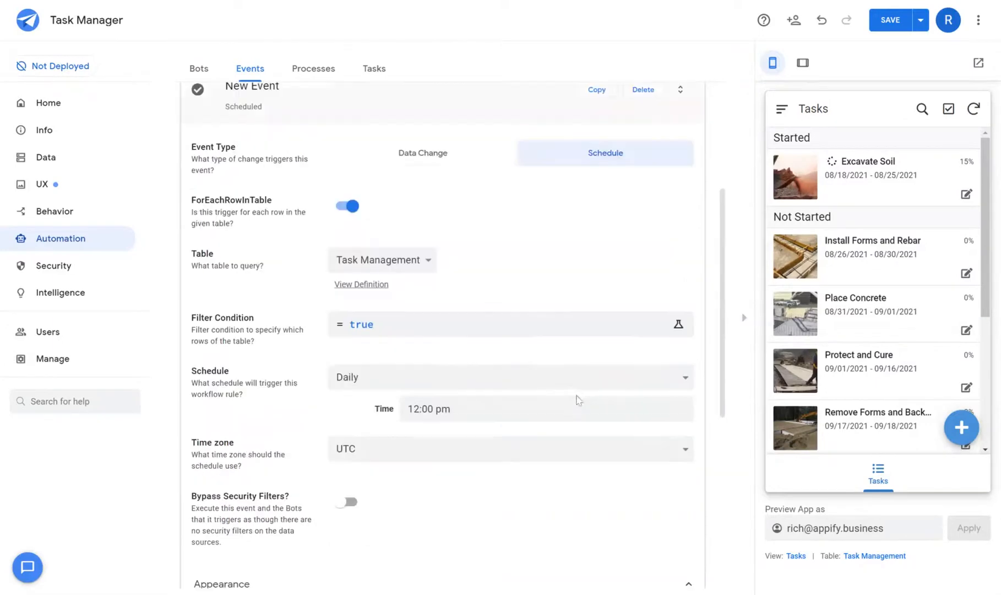
scroll(up, 3)
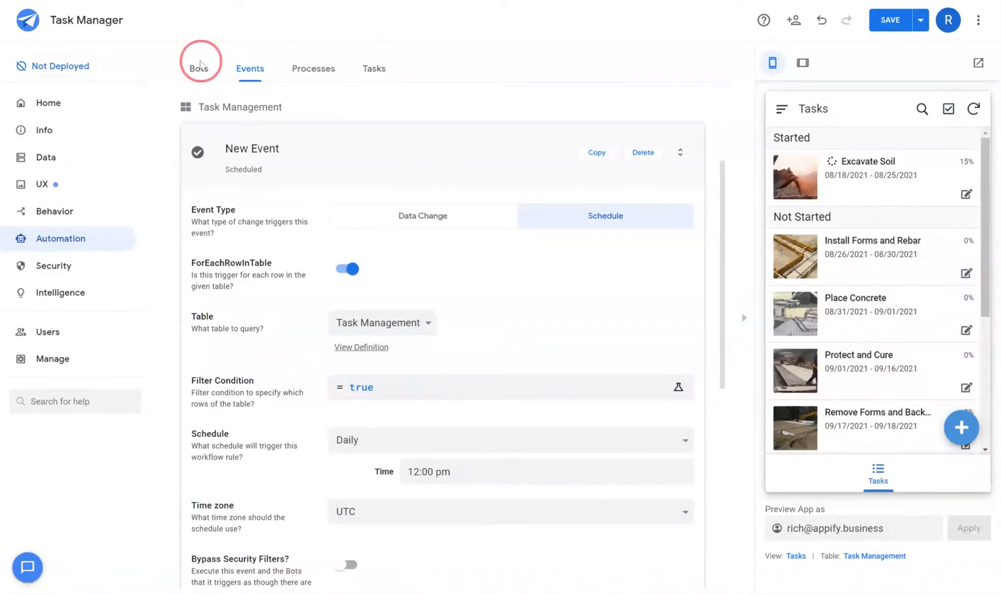
click(199, 68)
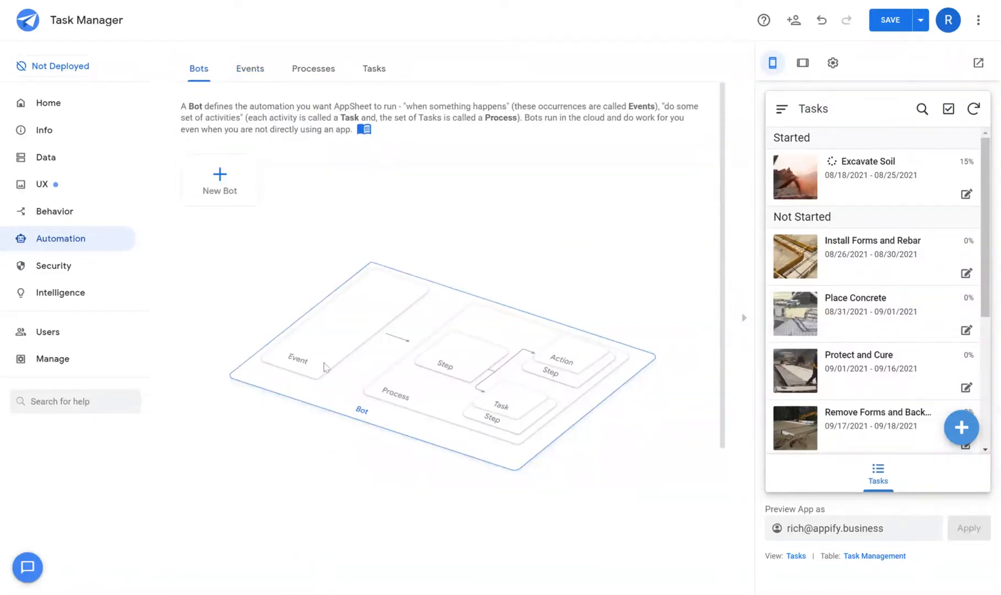
mouse_move(295, 370)
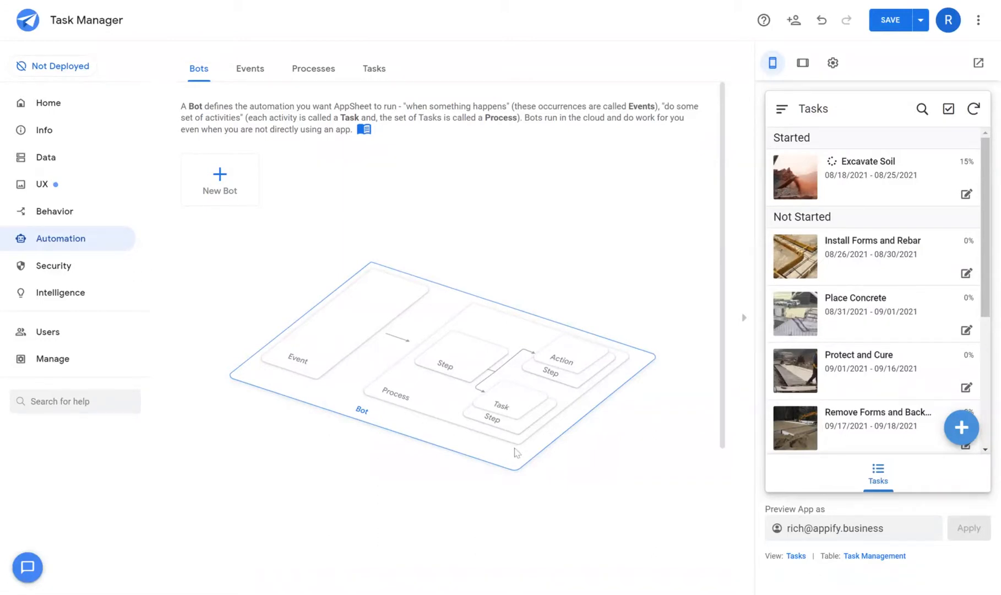
mouse_move(437, 322)
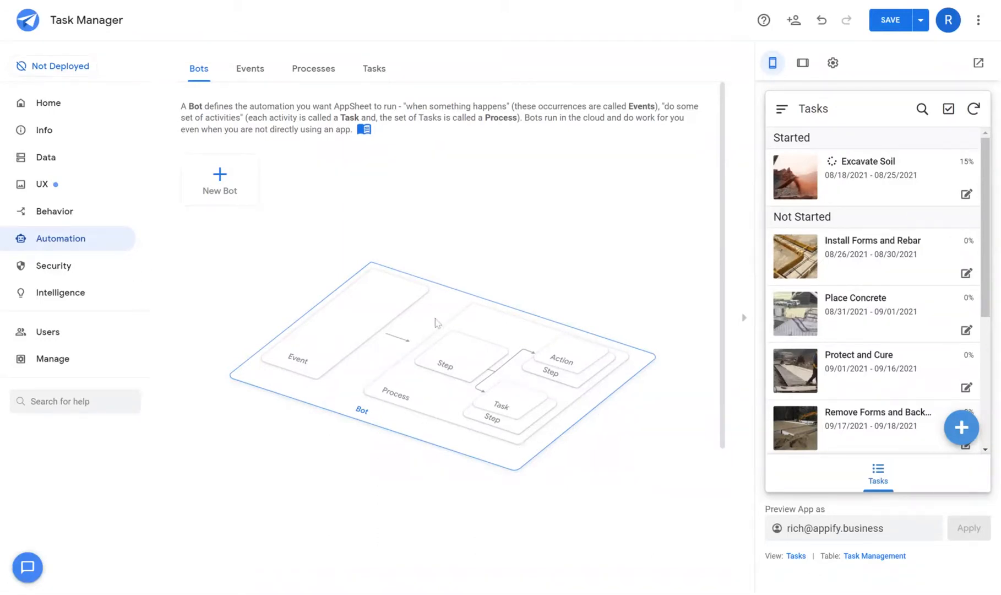
mouse_move(622, 358)
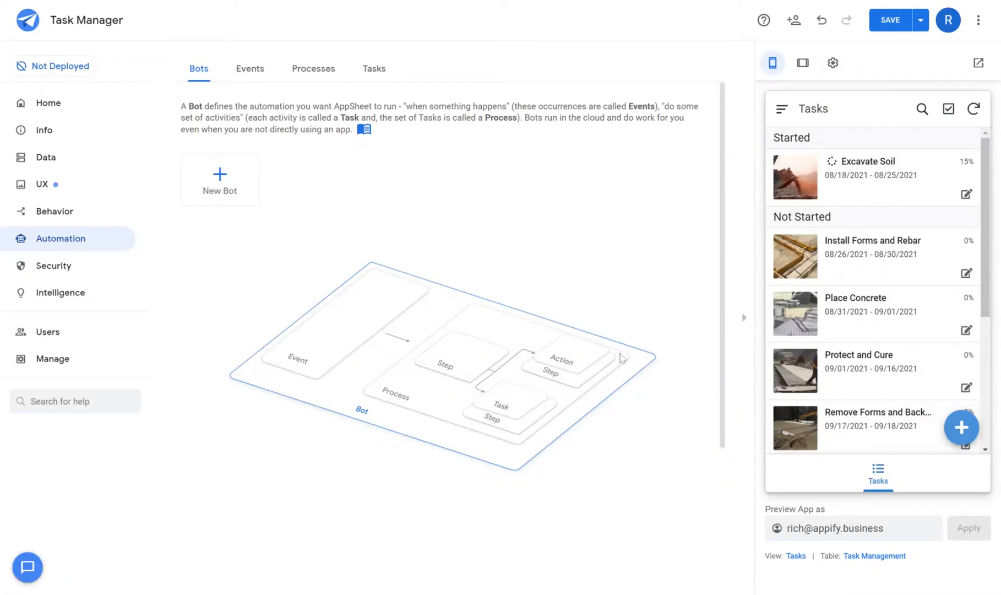
mouse_move(480, 411)
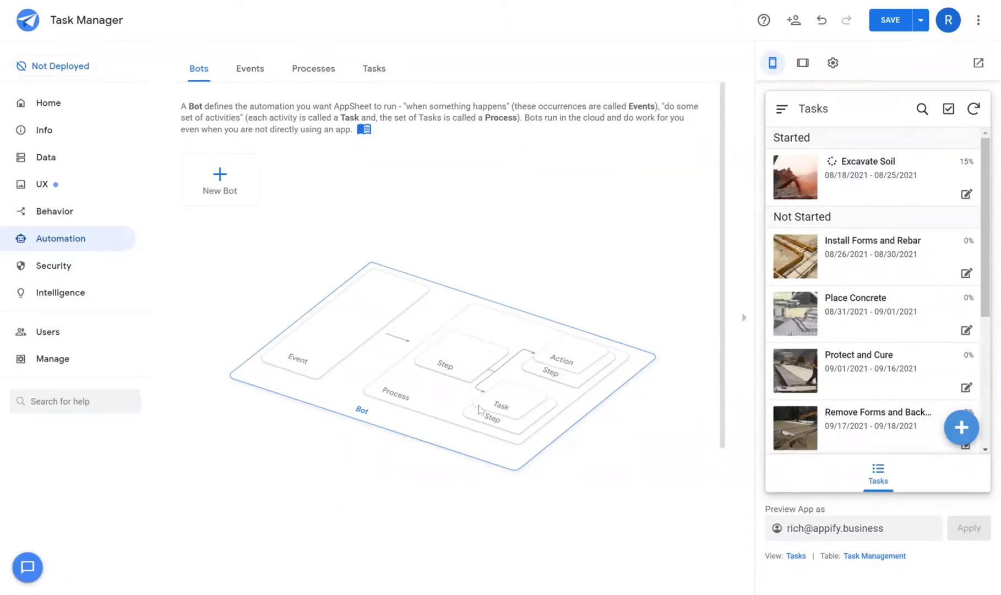
mouse_move(304, 386)
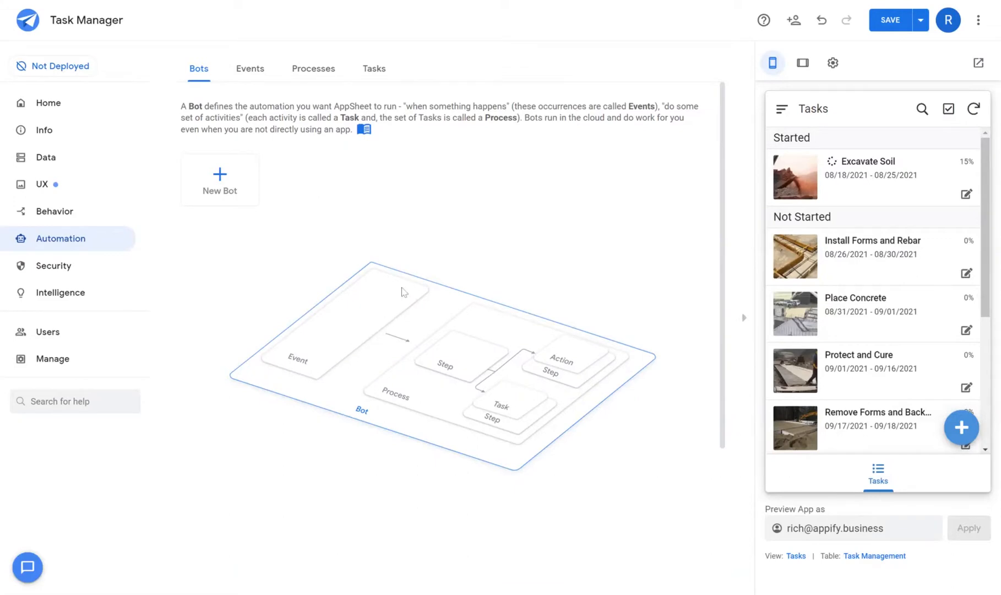
mouse_move(387, 315)
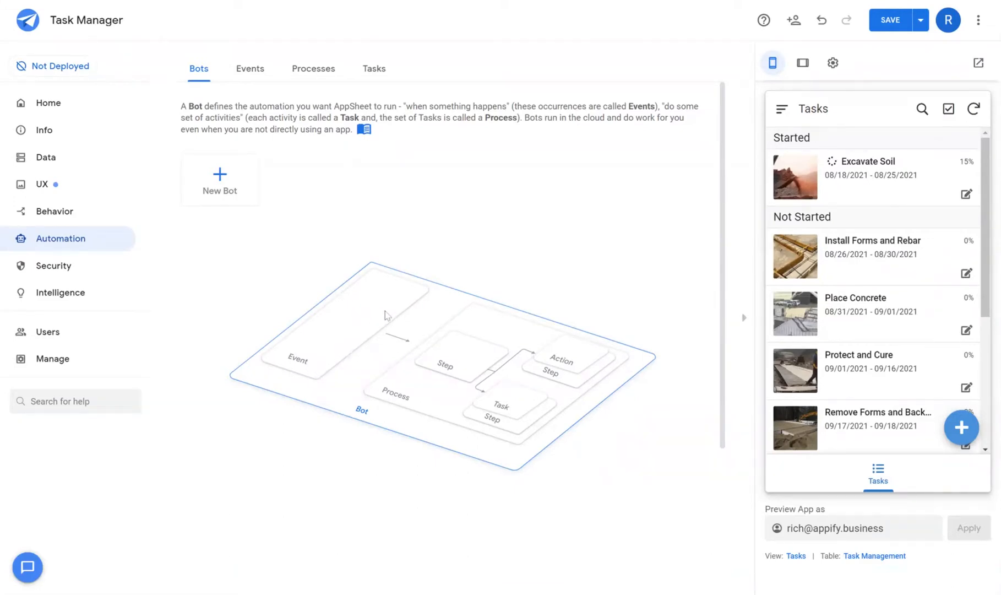
mouse_move(370, 325)
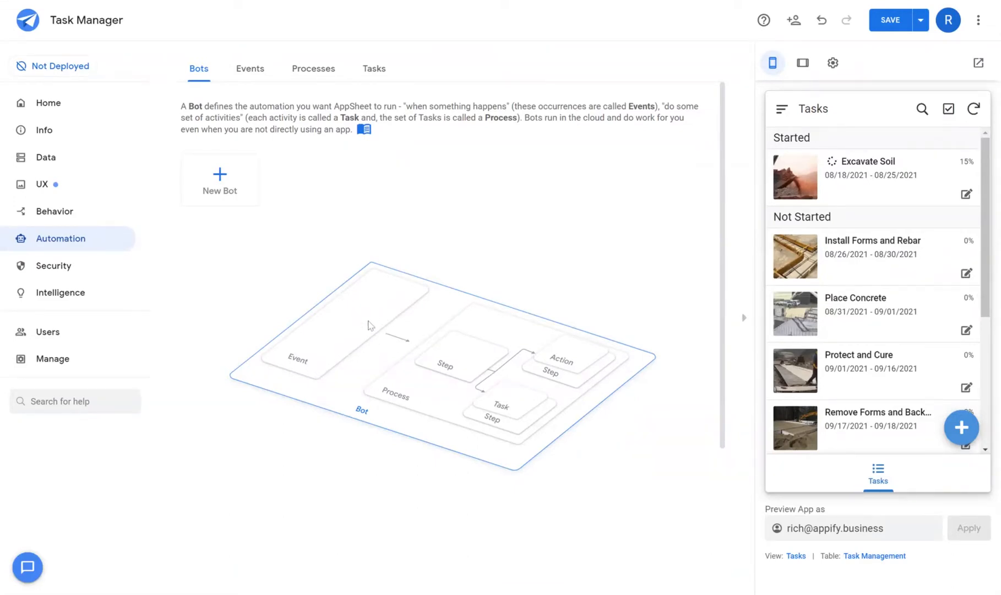
mouse_move(589, 371)
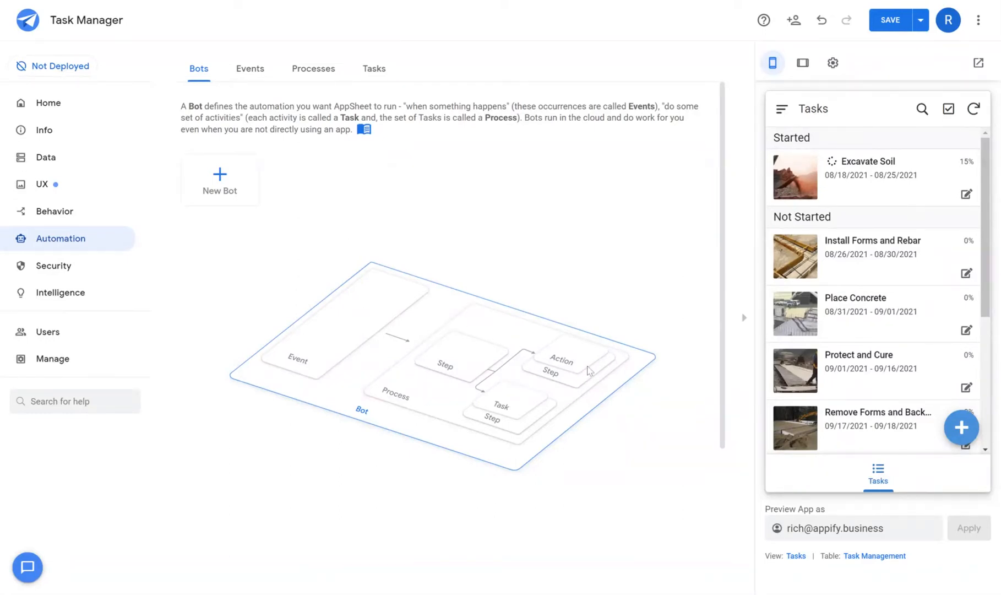
click(249, 68)
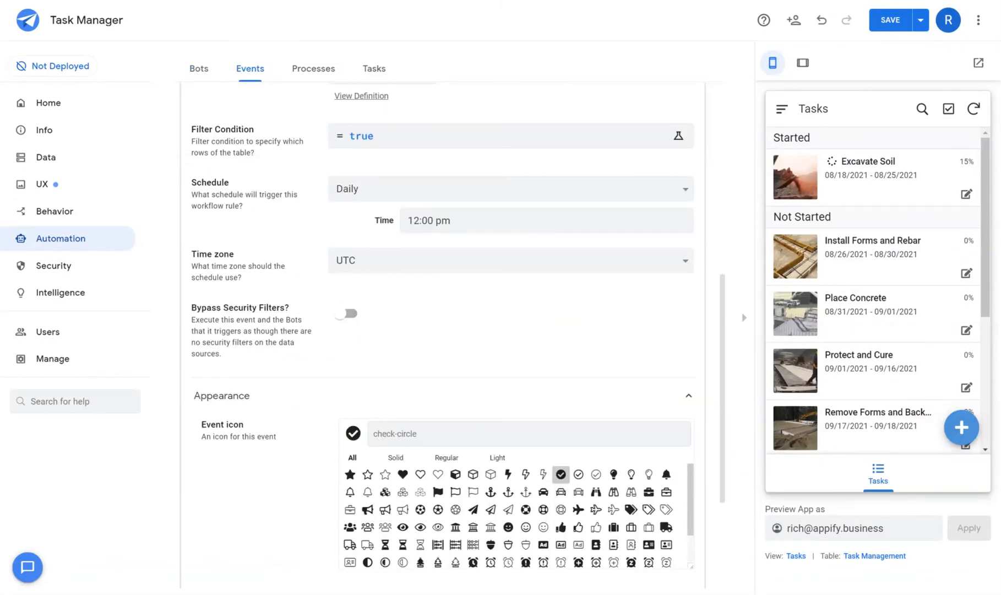